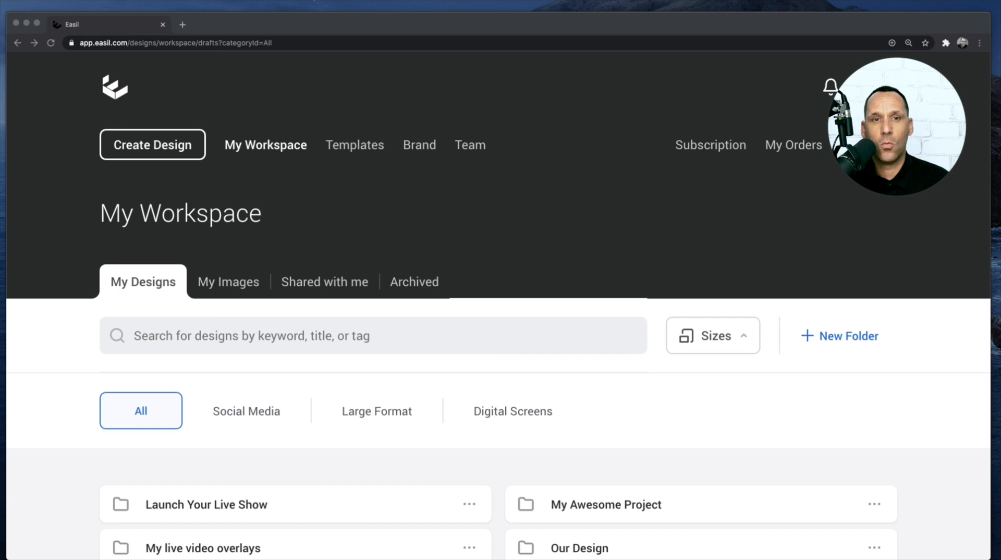
{"action": "mouse_move", "coordinate": [153, 145]}
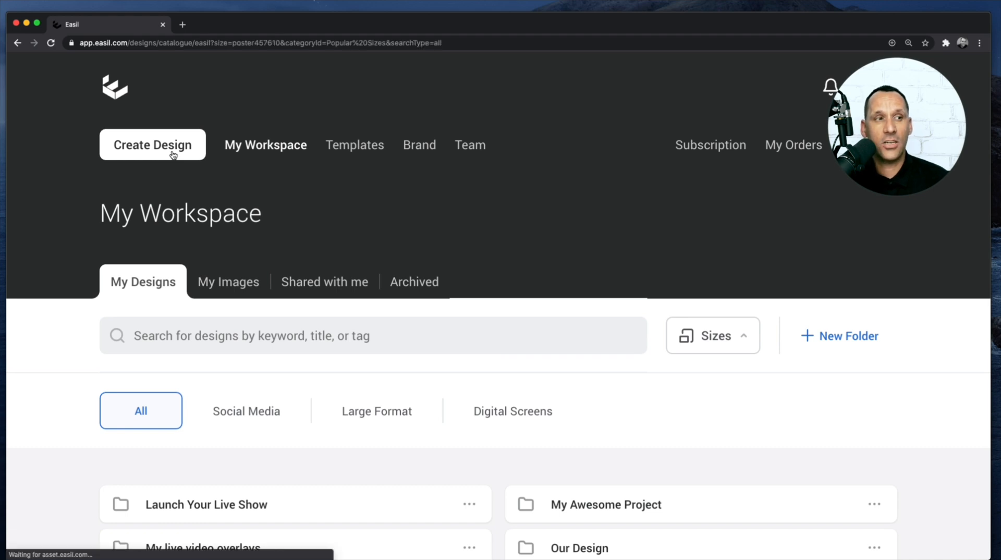
Step: Search templates for 'live show overlay' and open the Orange Cream Diagonal template
{"action": "left_click", "coordinate": [153, 144]}
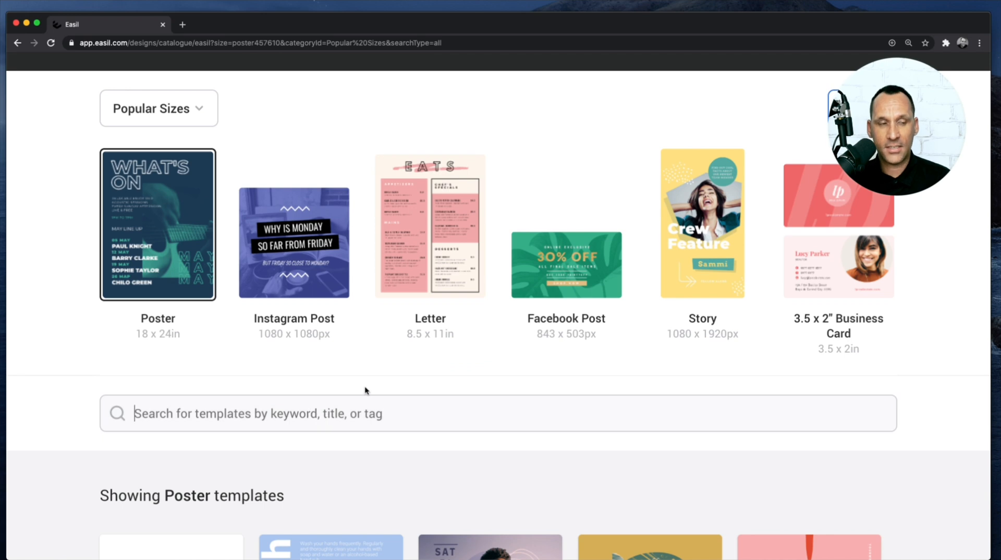
{"action": "type", "text": "live show overlay"}
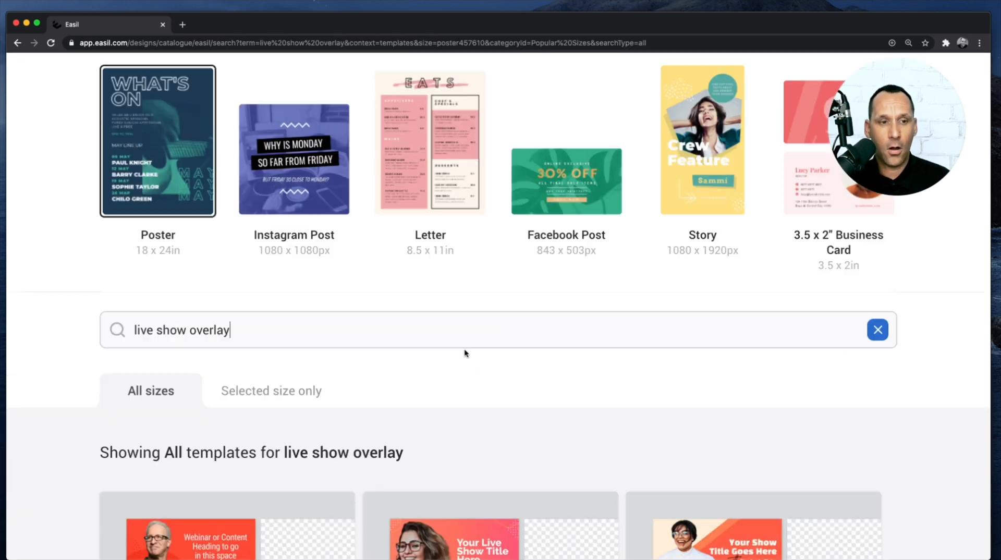
{"action": "scroll", "scroll_direction": "down", "scroll_amount": 3}
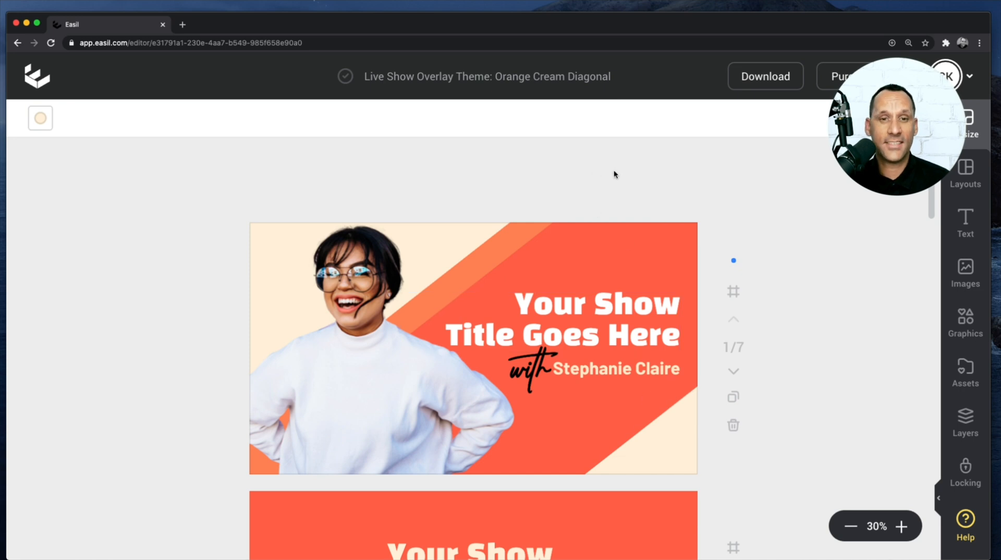
{"action": "mouse_move", "coordinate": [608, 189]}
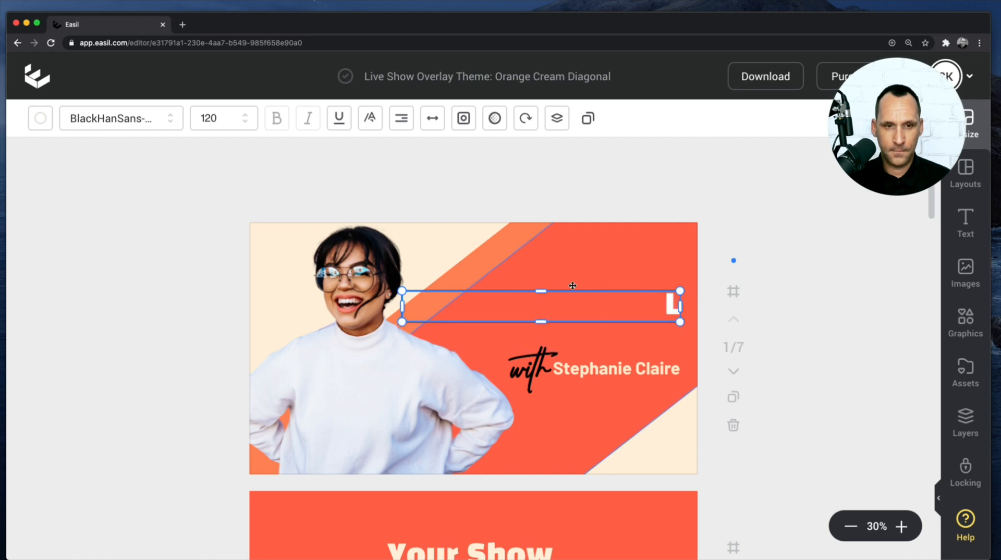
Step: Retitle page one 'Live Streaming Weekly' and replace the host name with Christian Karasiewicz
{"action": "type", "text": "Live Steraming"}
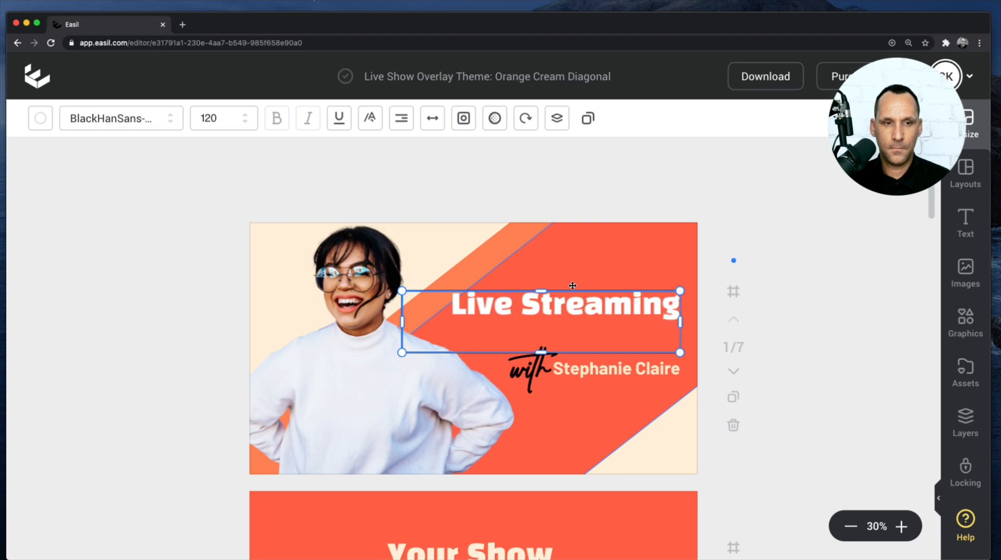
{"action": "type", "text": "Weekly"}
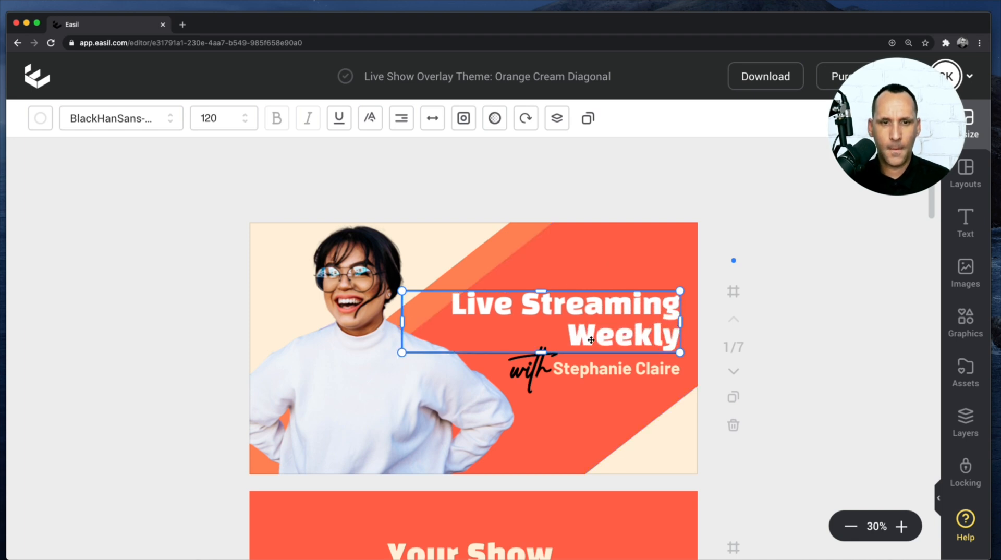
{"action": "left_click", "coordinate": [613, 368]}
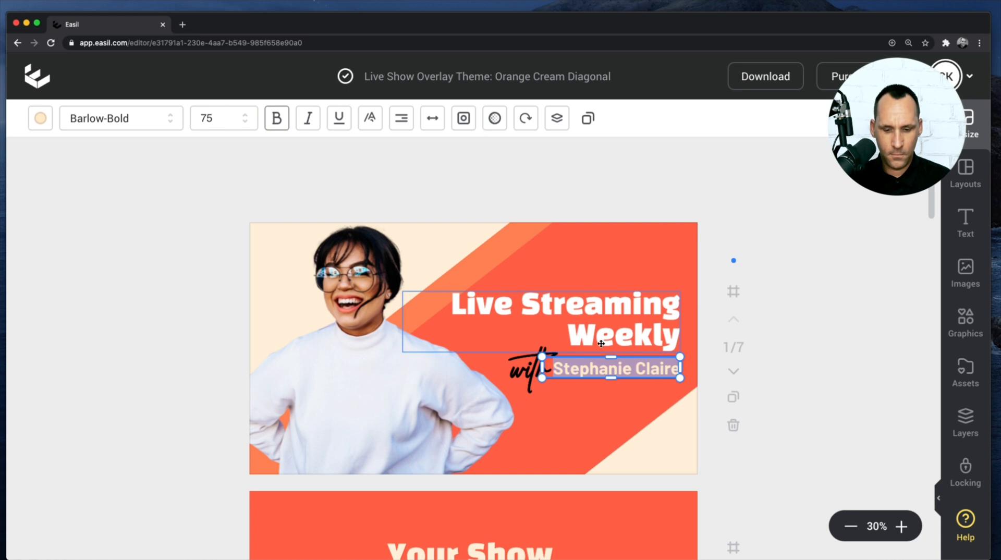
{"action": "type", "text": "Christian Karasiewicz"}
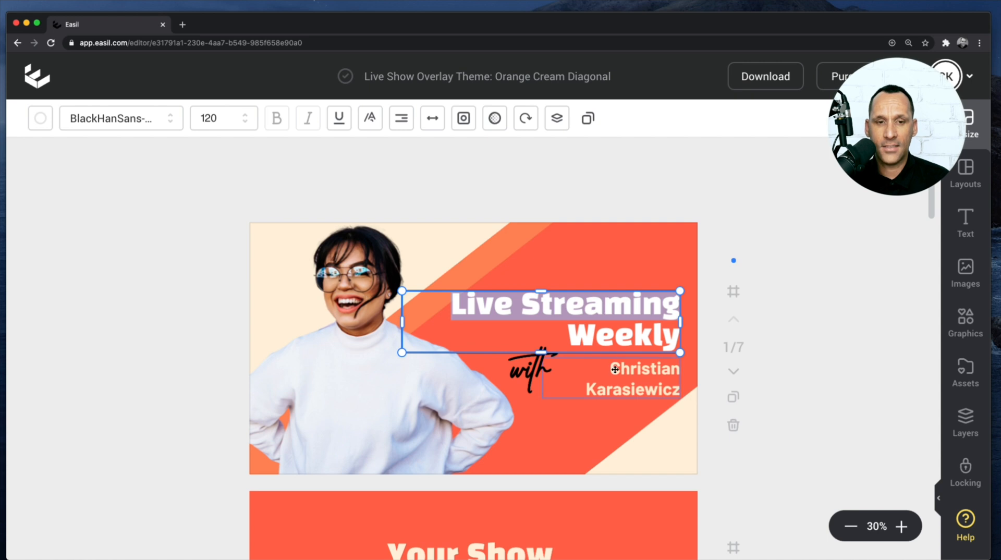
Step: Shrink the host name text to font size 55
{"action": "left_click", "coordinate": [610, 382]}
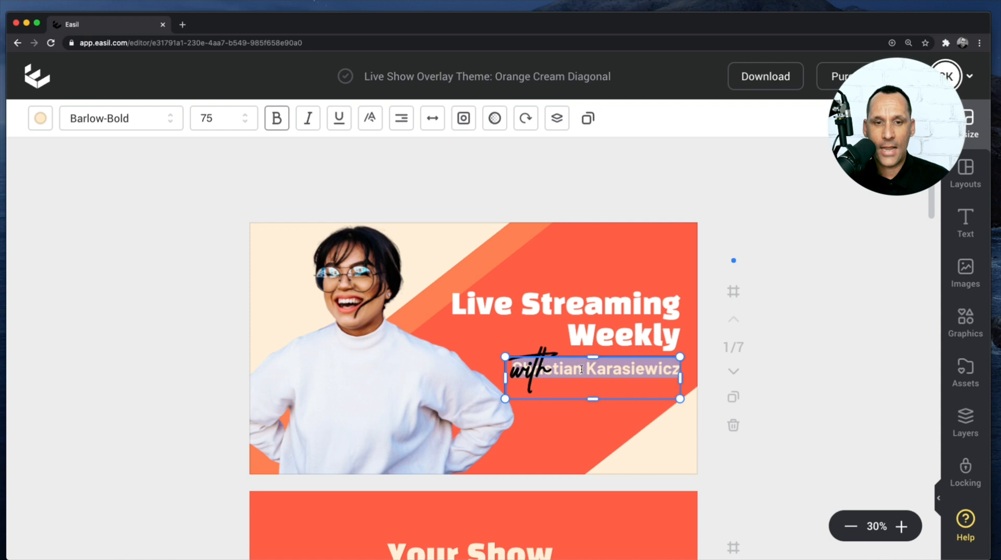
{"action": "left_click", "coordinate": [217, 118]}
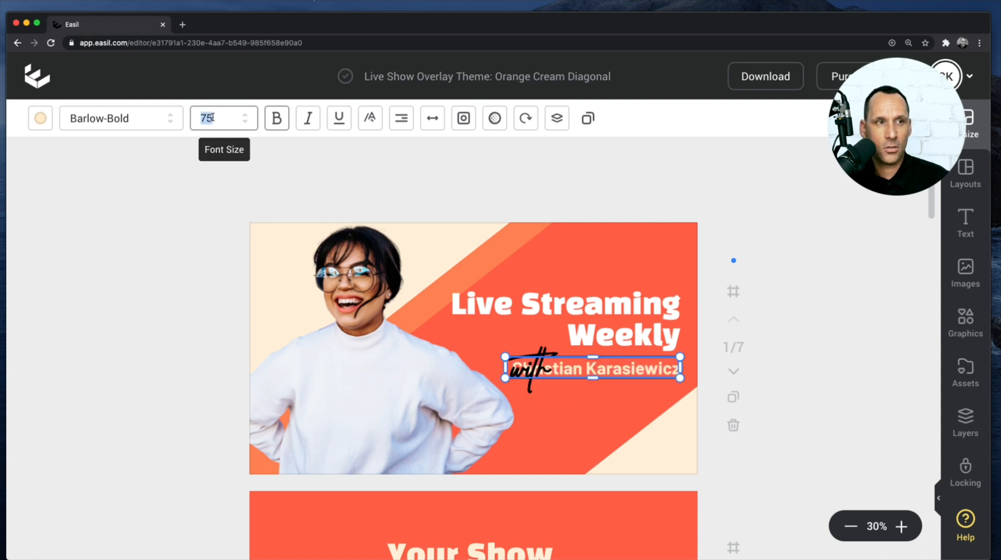
{"action": "type", "text": "55"}
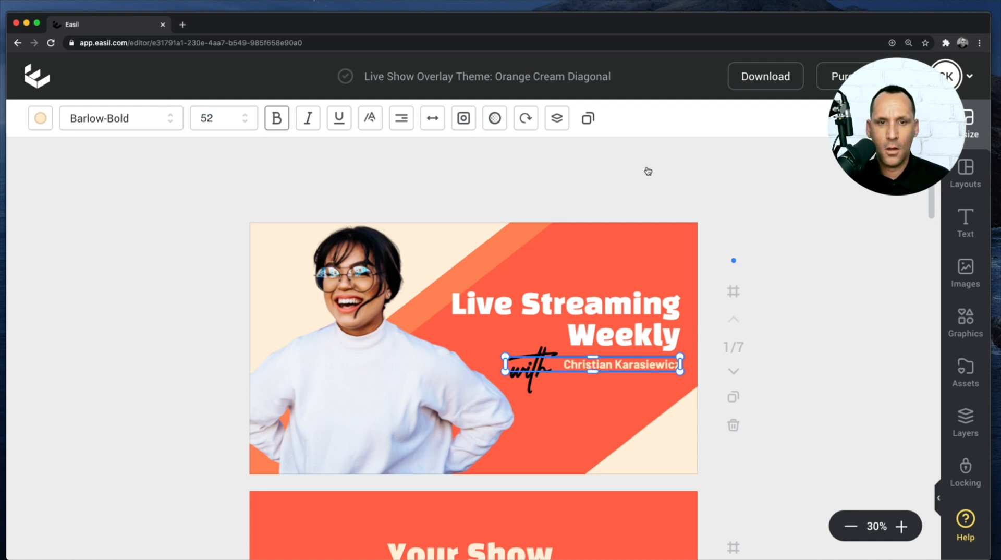
{"action": "left_click", "coordinate": [530, 367]}
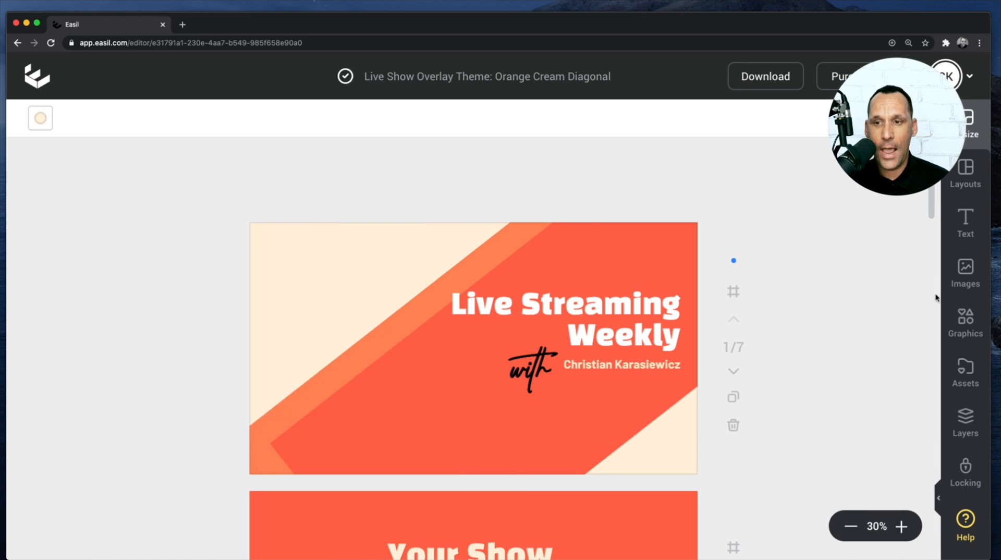
{"action": "mouse_move", "coordinate": [965, 278]}
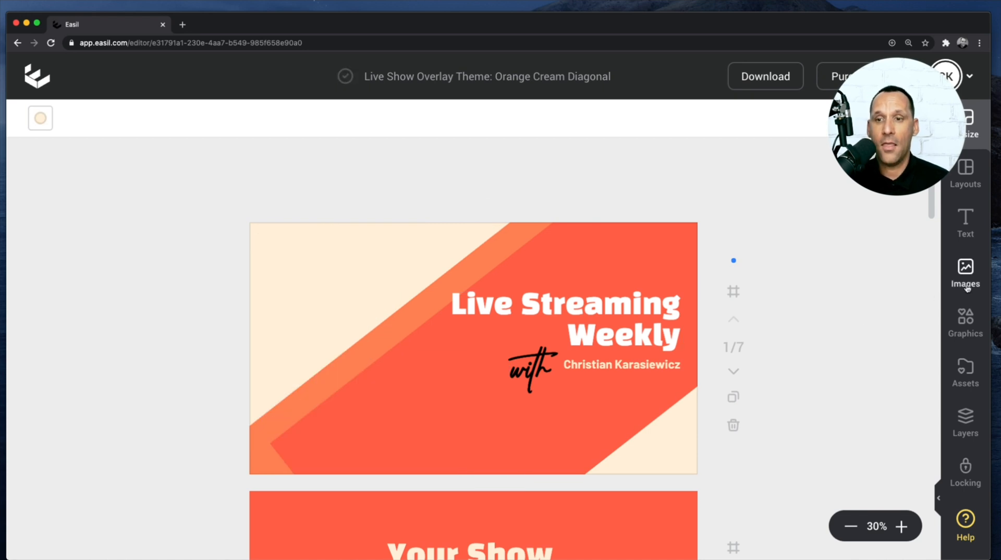
Step: Add the host's uploaded headshot and position it on page one's left side
{"action": "left_click", "coordinate": [965, 272]}
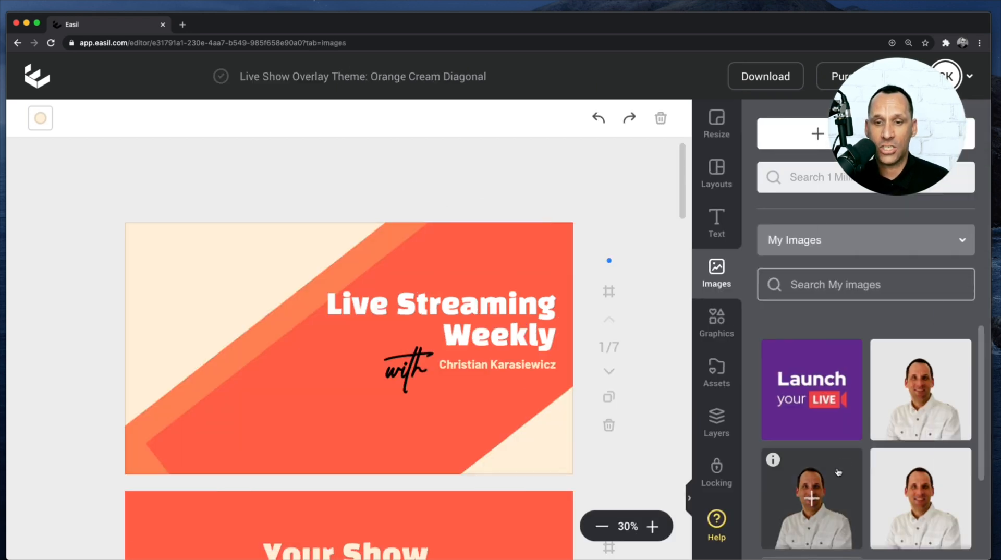
{"action": "scroll", "scroll_direction": "down", "scroll_amount": 3}
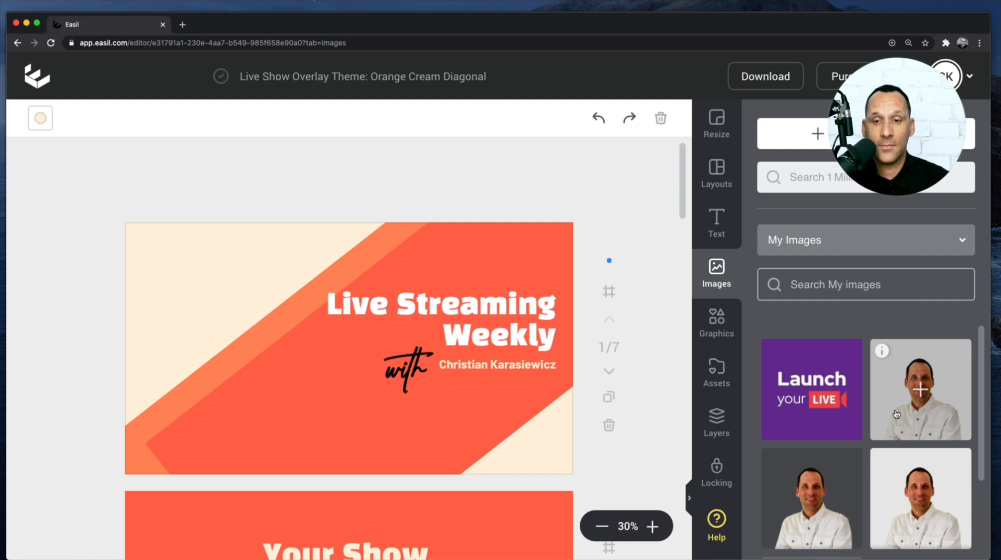
{"action": "mouse_move", "coordinate": [951, 403]}
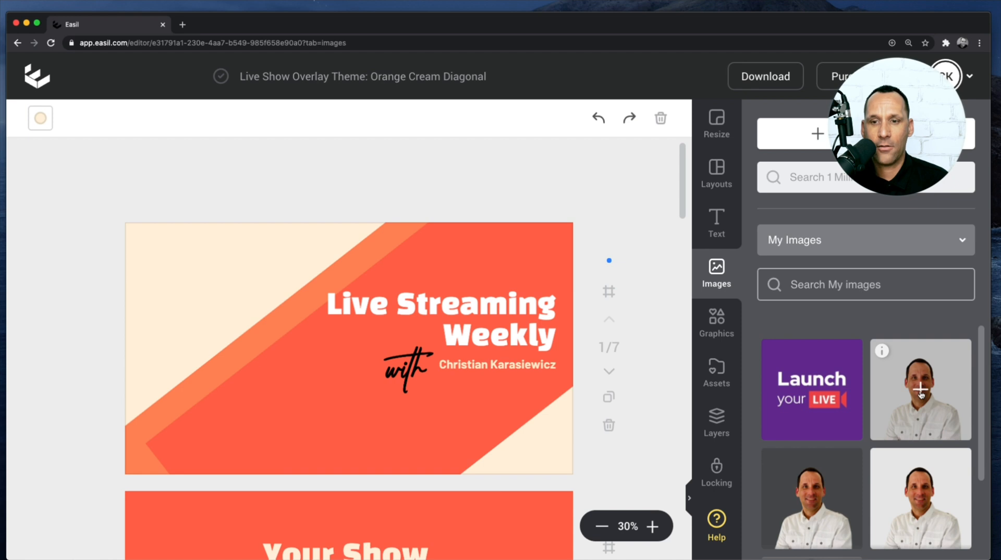
{"action": "mouse_move", "coordinate": [896, 431]}
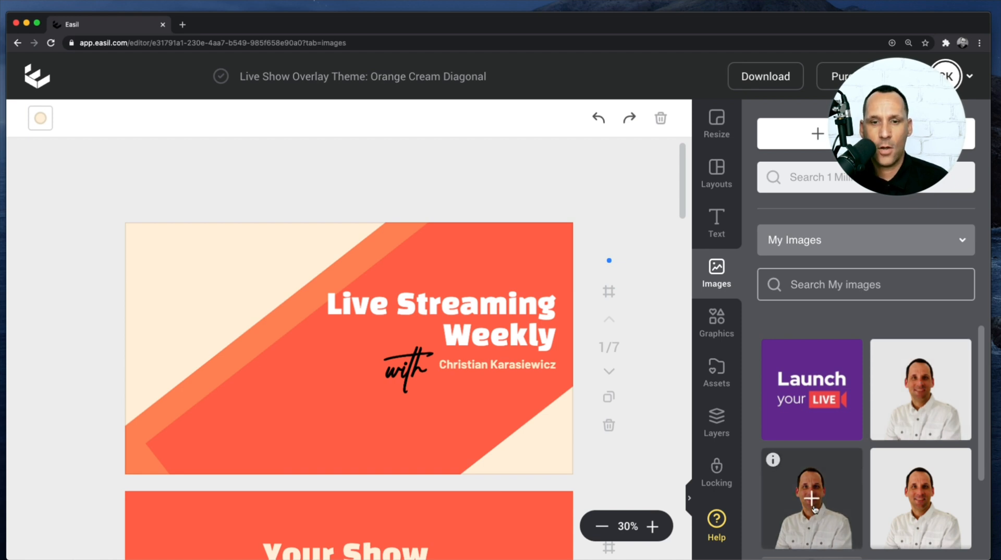
{"action": "left_click", "coordinate": [812, 498]}
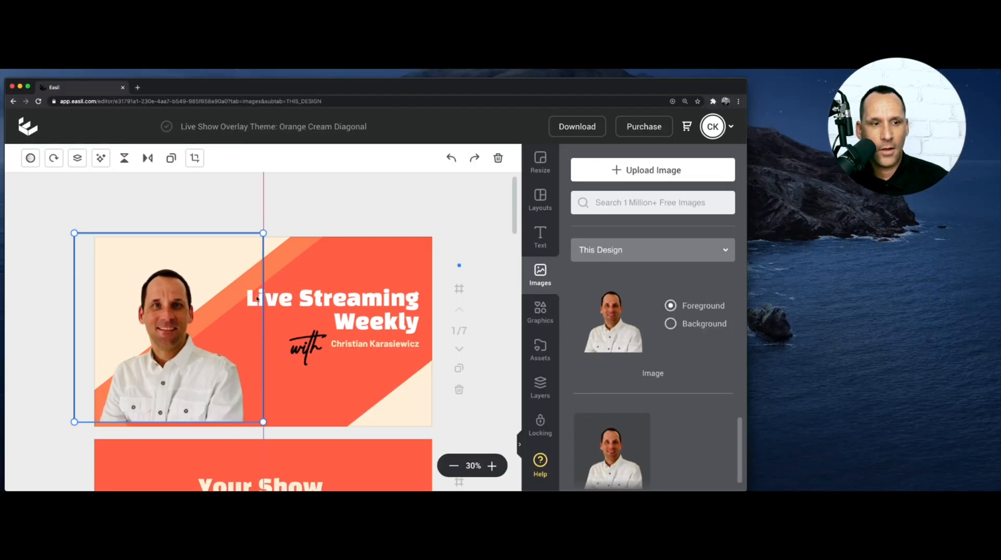
{"action": "left_click_drag", "start_coordinate": [263, 421], "coordinate": [297, 453]}
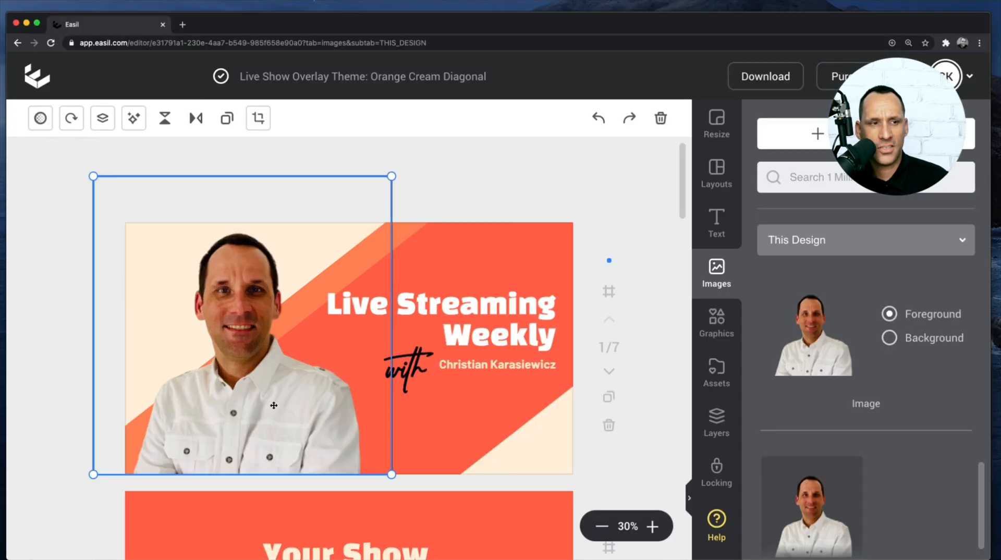
{"action": "left_click", "coordinate": [258, 118]}
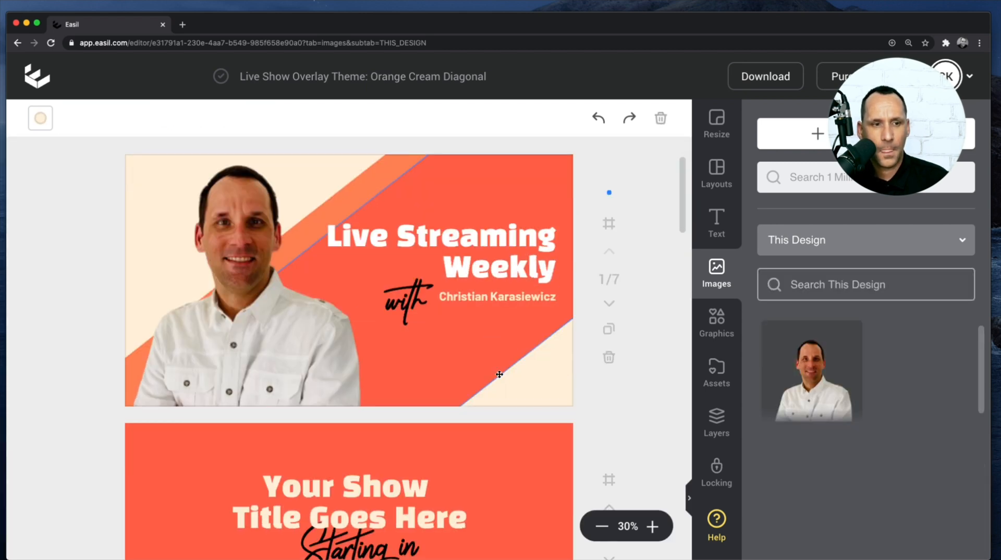
Step: Change page two's title to 'Live Streaming Weekly', keeping 'Starting in' below it
{"action": "scroll", "scroll_direction": "down", "scroll_amount": 3}
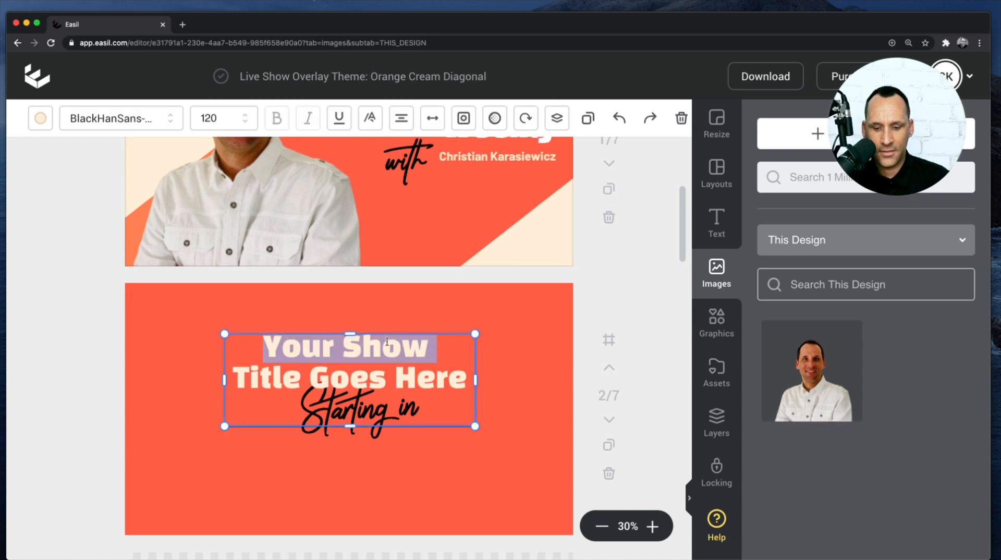
{"action": "type", "text": "Live Streaming"}
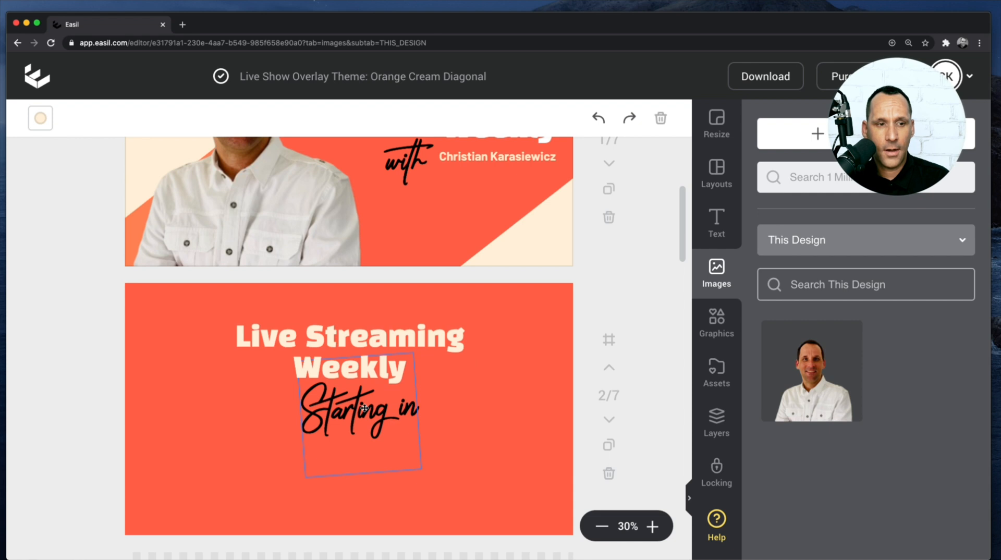
{"action": "left_click", "coordinate": [361, 412]}
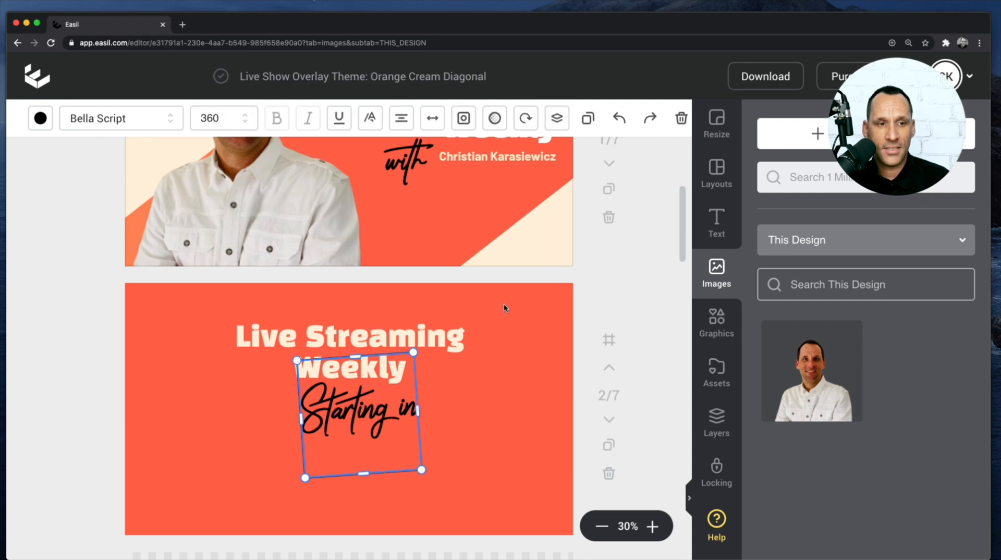
{"action": "left_click", "coordinate": [349, 335]}
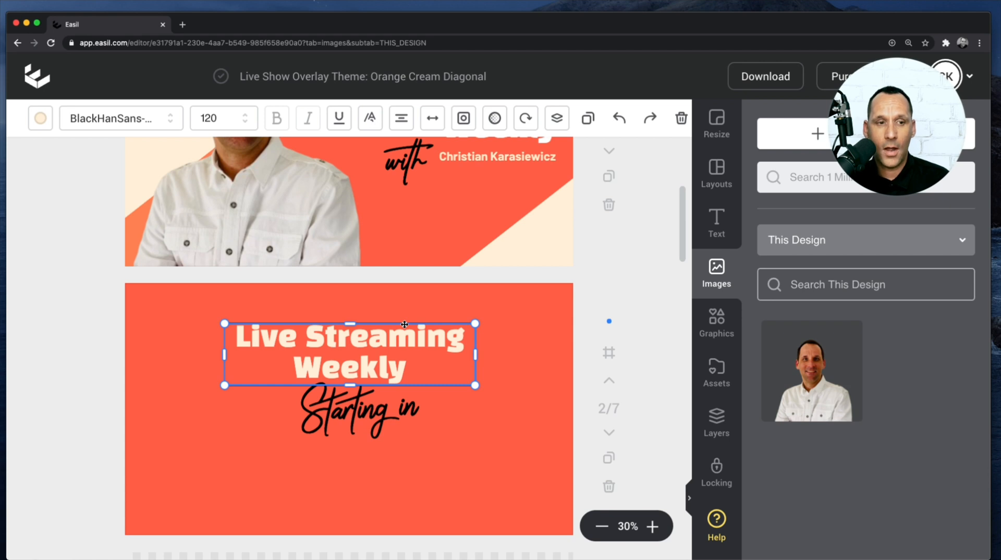
{"action": "left_click", "coordinate": [359, 412]}
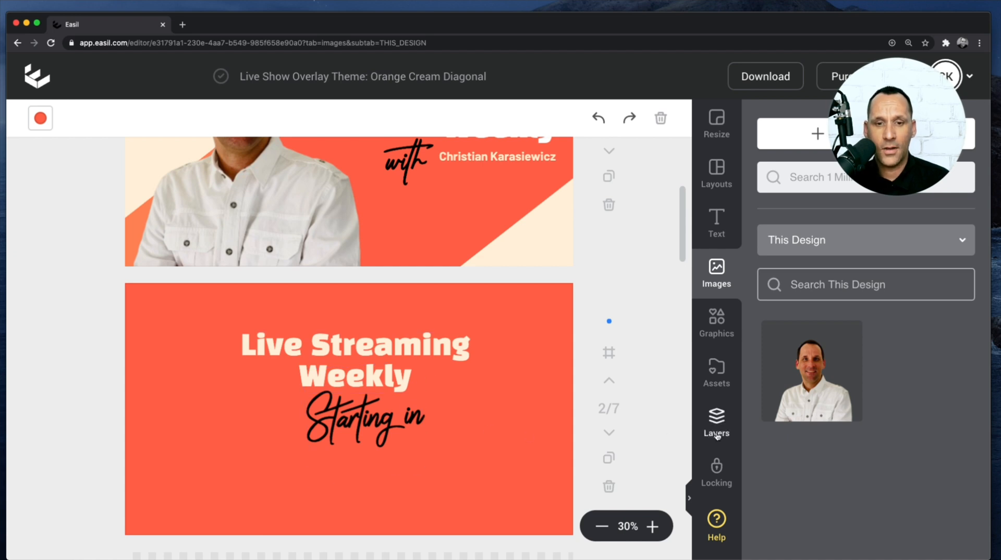
{"action": "left_click", "coordinate": [716, 421]}
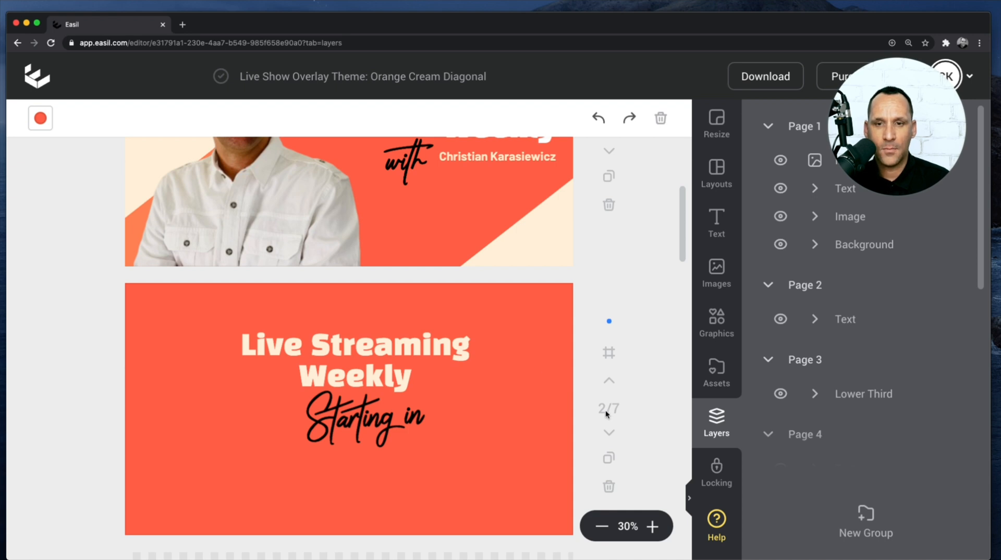
{"action": "left_click", "coordinate": [814, 319]}
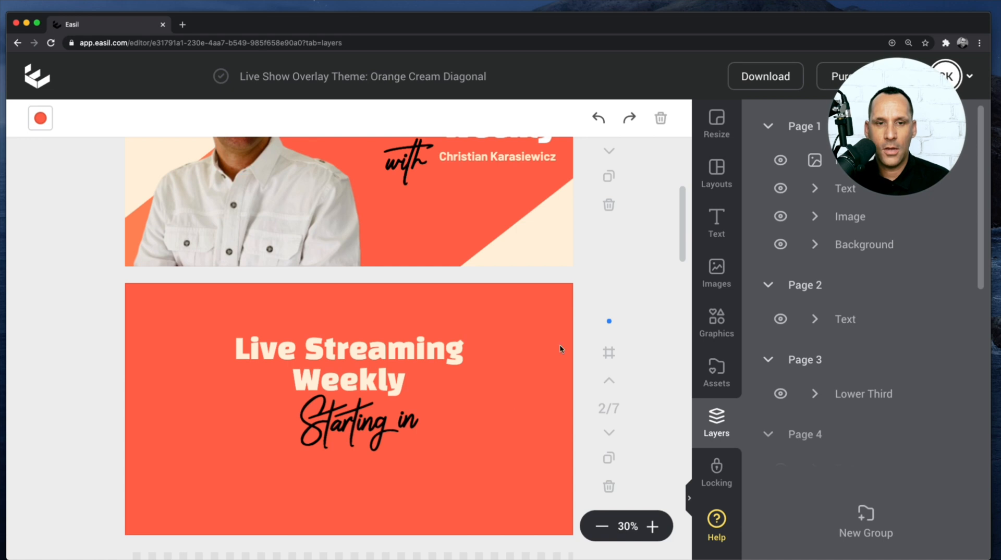
Step: Set page three's lower third to 'Live Streaming Weekly' and 'Christian Karasiewicz'
{"action": "scroll", "scroll_direction": "down", "scroll_amount": 3}
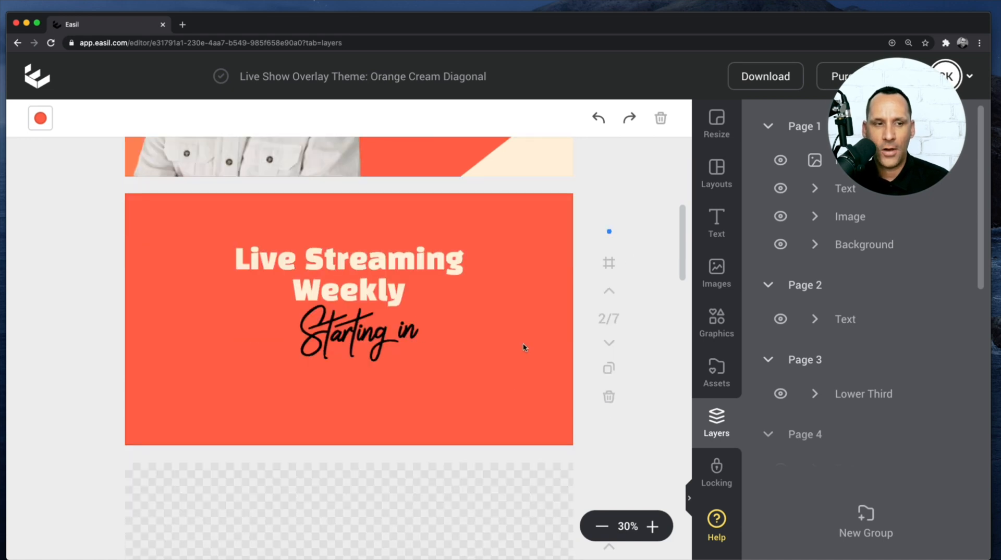
{"action": "scroll", "scroll_direction": "down", "scroll_amount": 3}
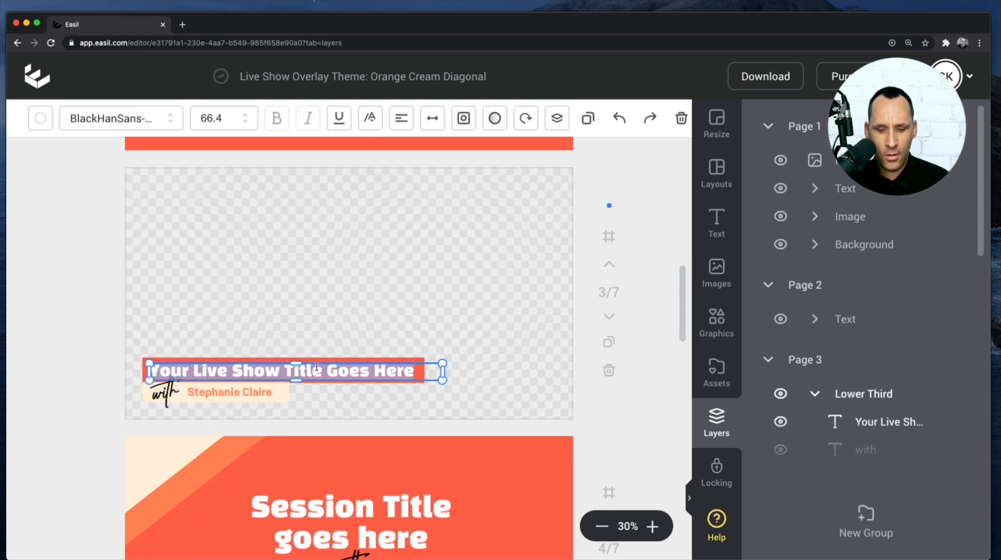
{"action": "type", "text": "Live Streaming Weekly"}
{"action": "left_click", "coordinate": [237, 392]}
{"action": "type", "text": "Christian"}
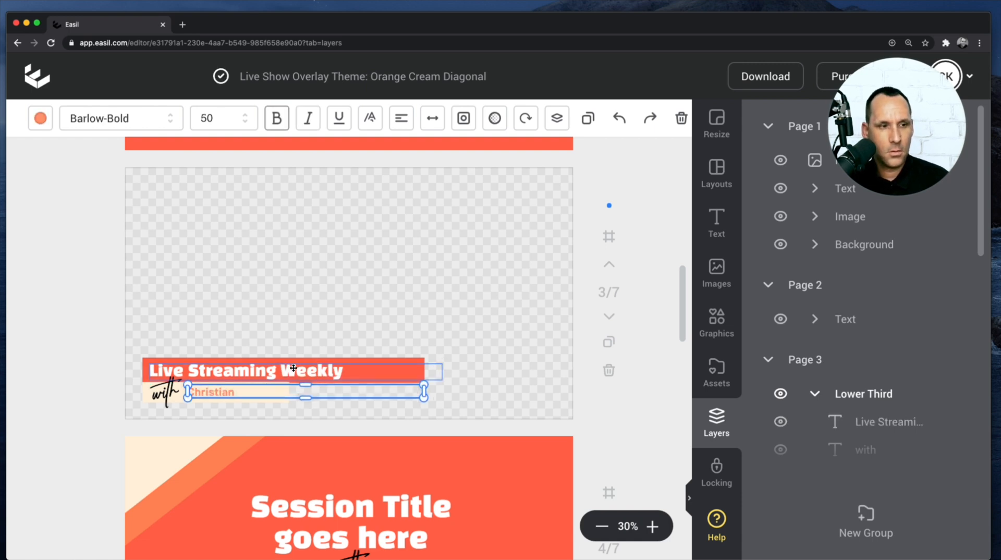
{"action": "type", "text": "Karasiewicz"}
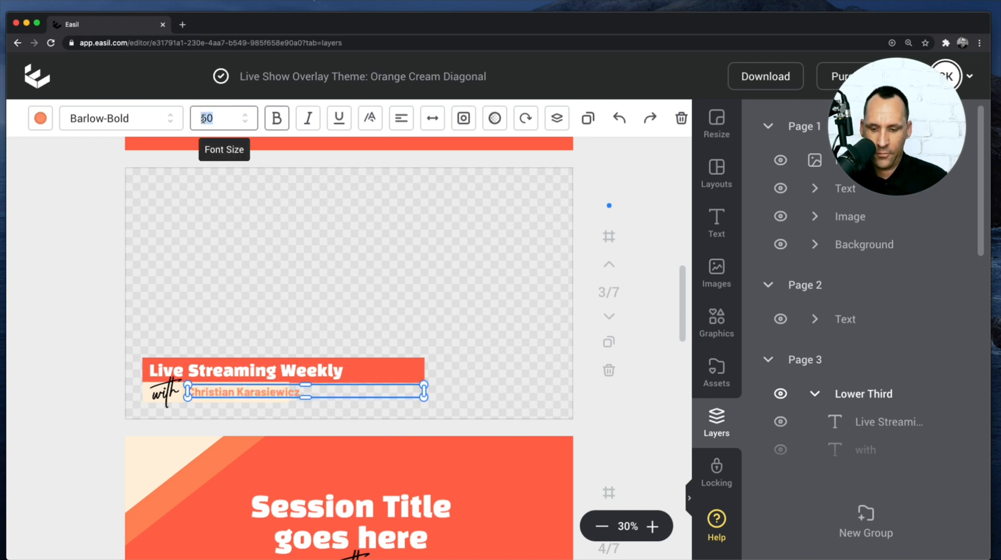
{"action": "left_click", "coordinate": [504, 293]}
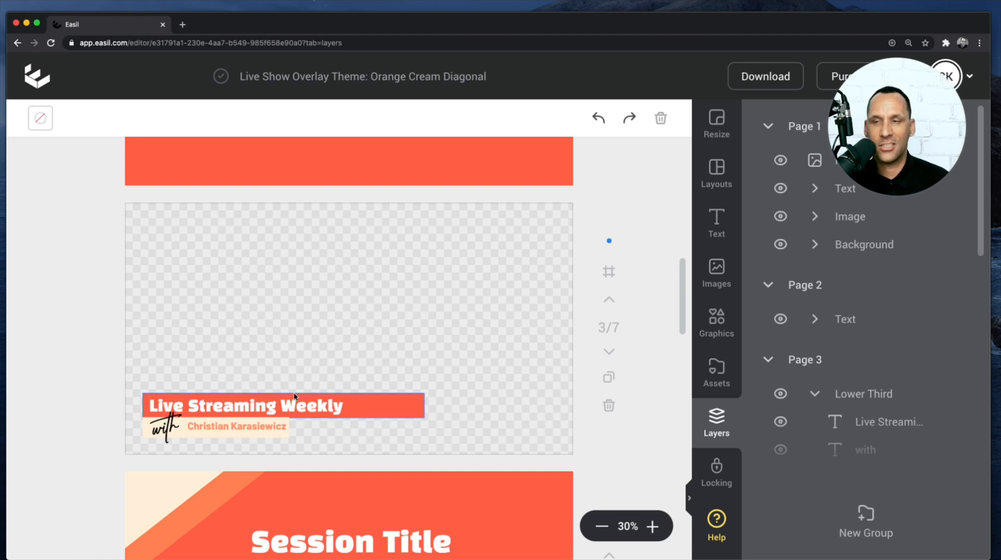
{"action": "left_click", "coordinate": [415, 320]}
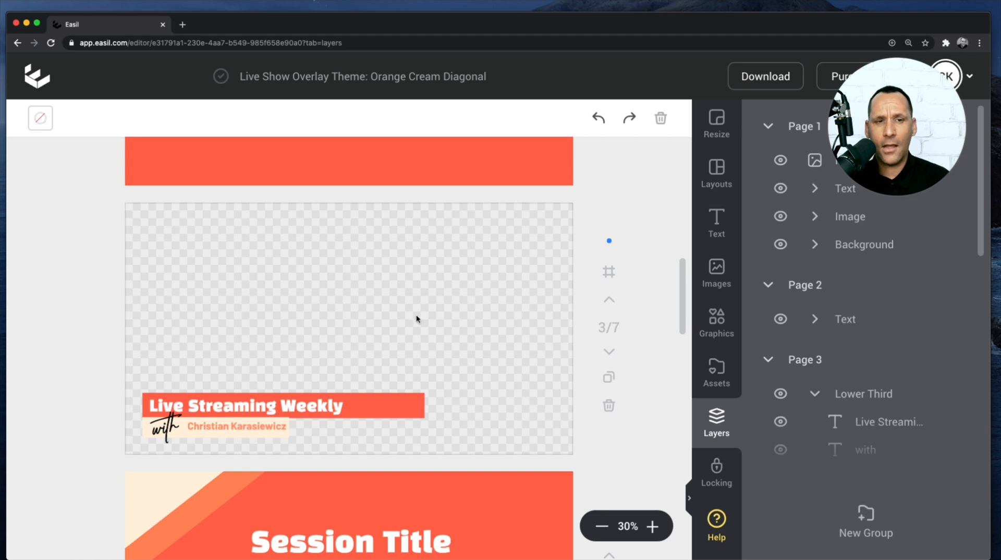
Step: Title page four 'Choosing the Right Gear' crediting Christian Karasiewicz & Jim Fuhs
{"action": "scroll", "scroll_direction": "down", "scroll_amount": 3}
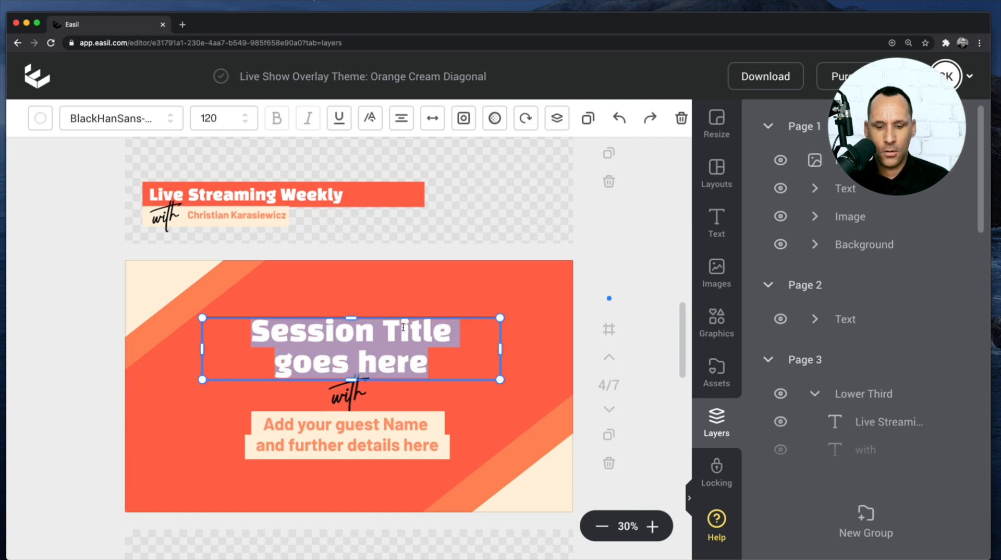
{"action": "type", "text": "Choosing the Right Gear"}
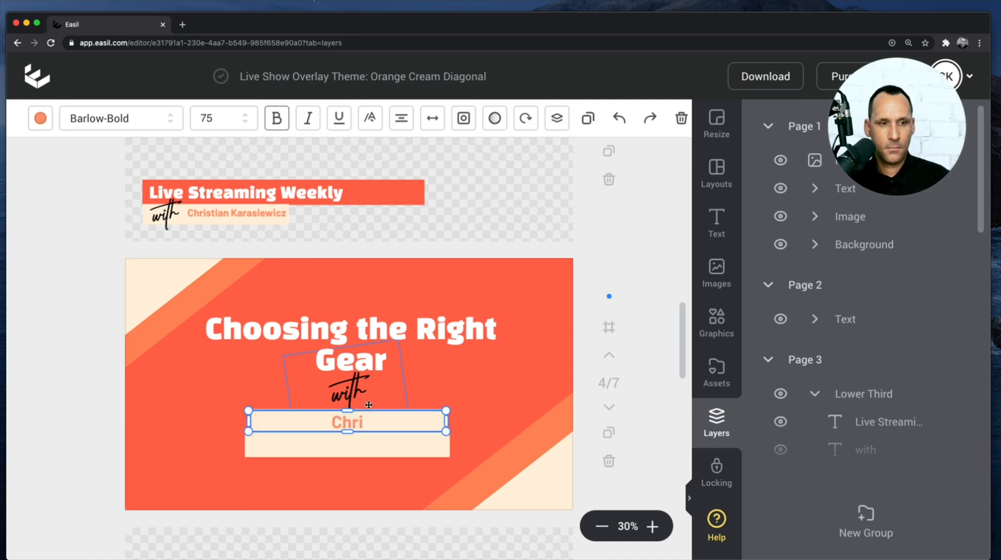
{"action": "type", "text": "Christian Karasiewicz & J"}
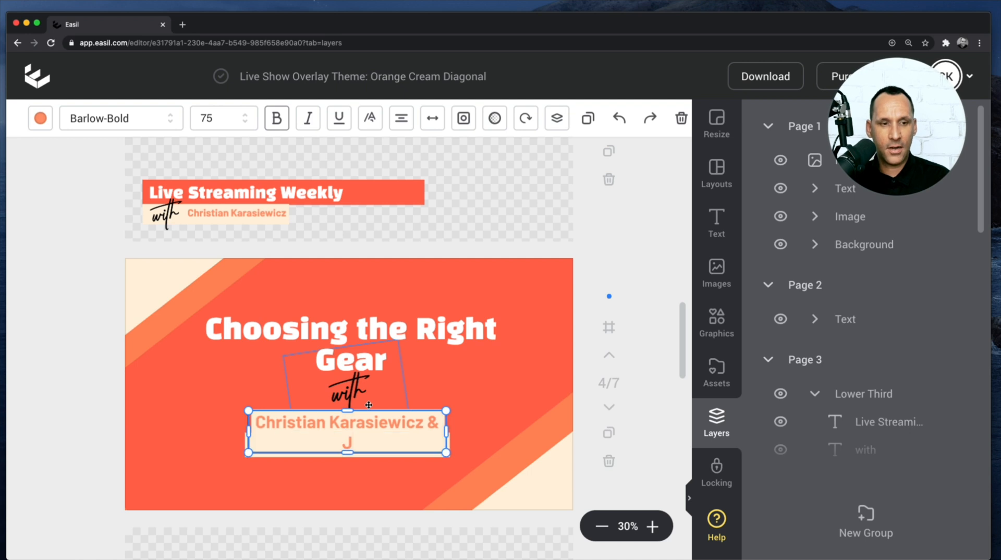
{"action": "type", "text": "im Fuhs"}
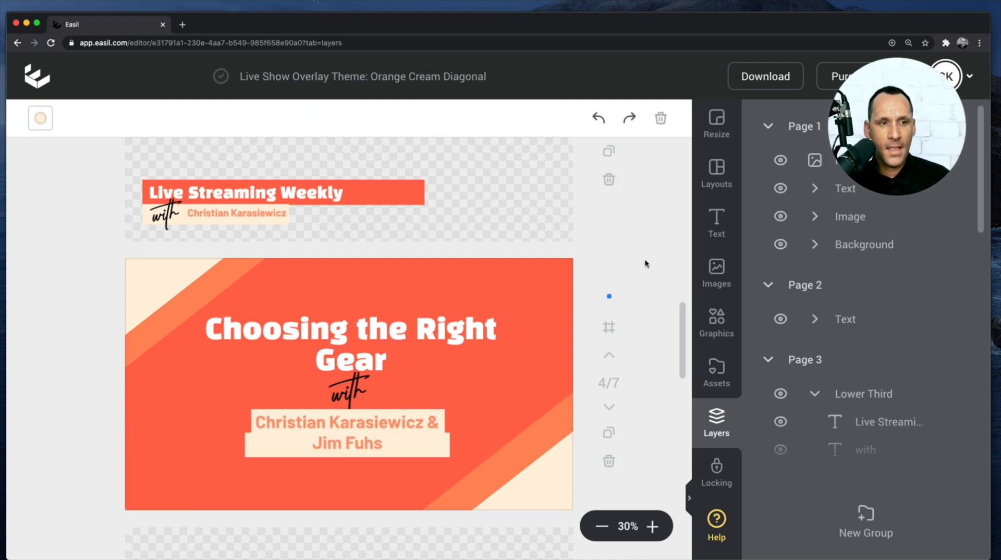
Step: Set page five's lower third to 'Live Streaming Weekly' with guest name Jim Fuhs
{"action": "scroll", "scroll_direction": "down", "scroll_amount": 3}
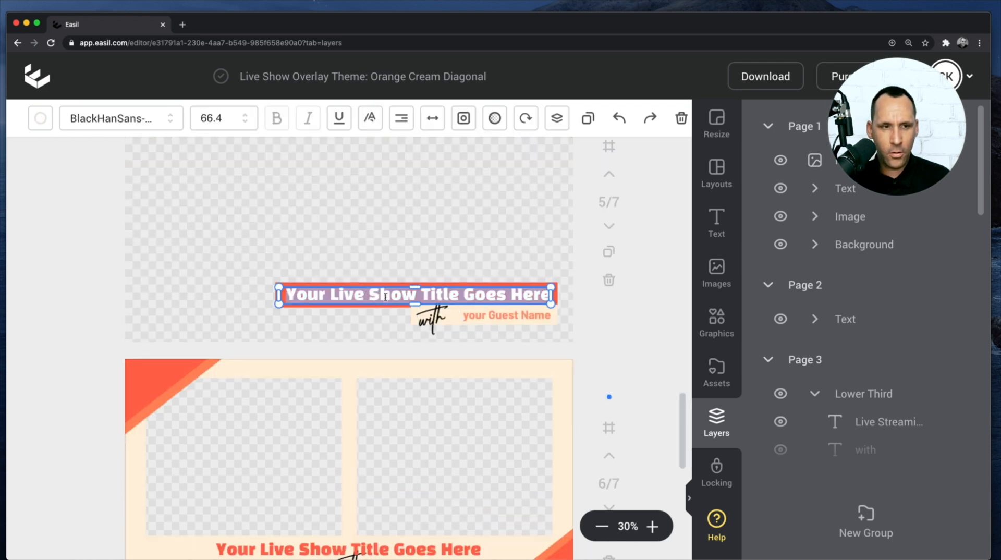
{"action": "type", "text": "Live Streaming We"}
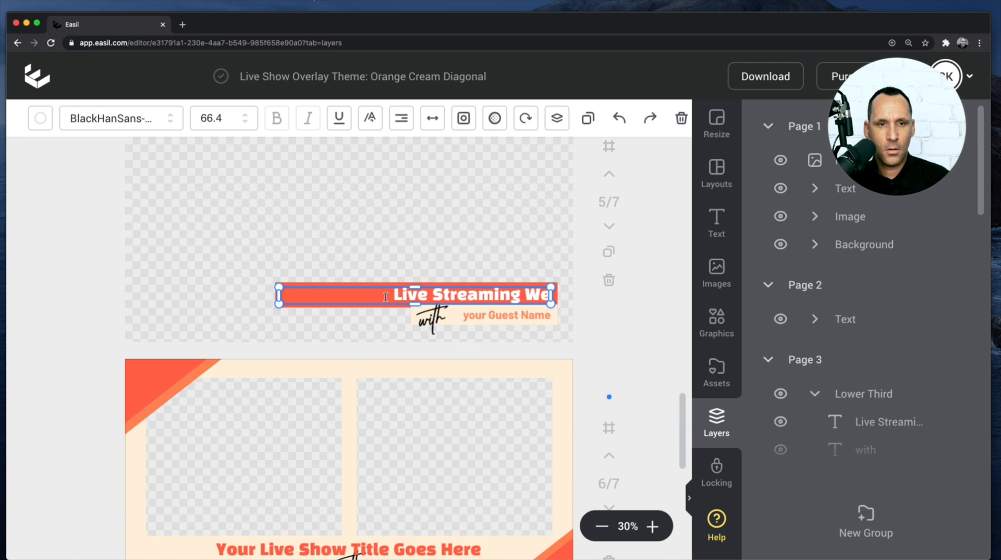
{"action": "left_click", "coordinate": [504, 315]}
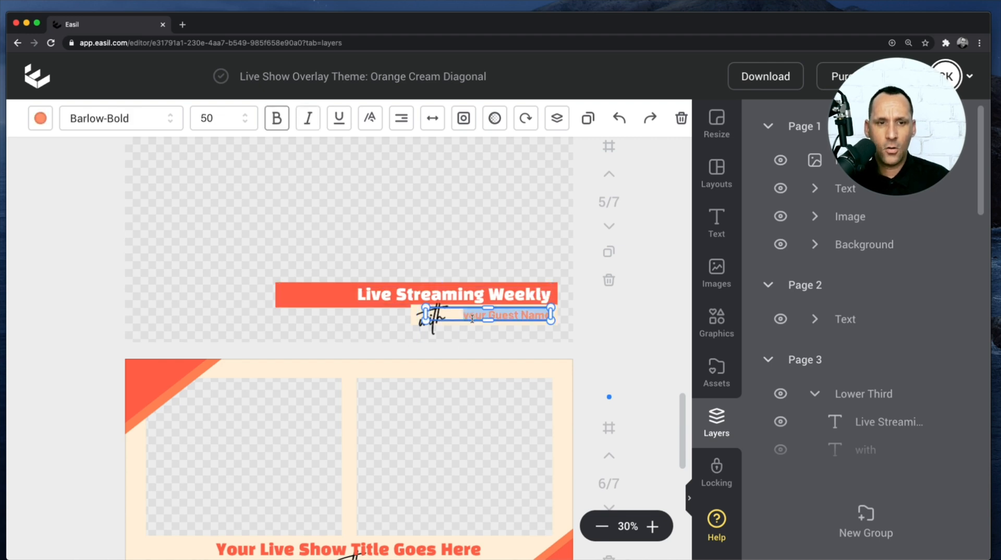
{"action": "type", "text": "Jim Fuhr"}
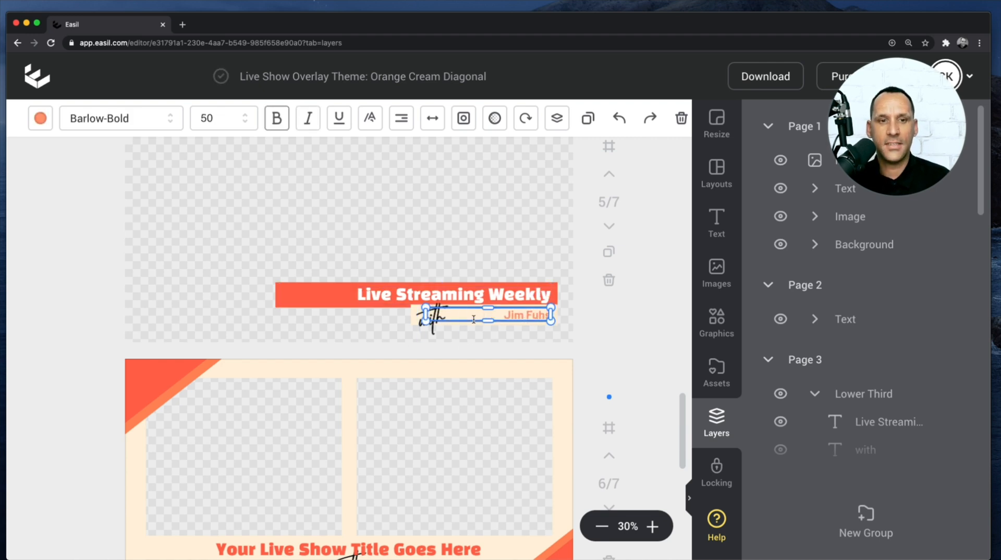
{"action": "left_click", "coordinate": [626, 341]}
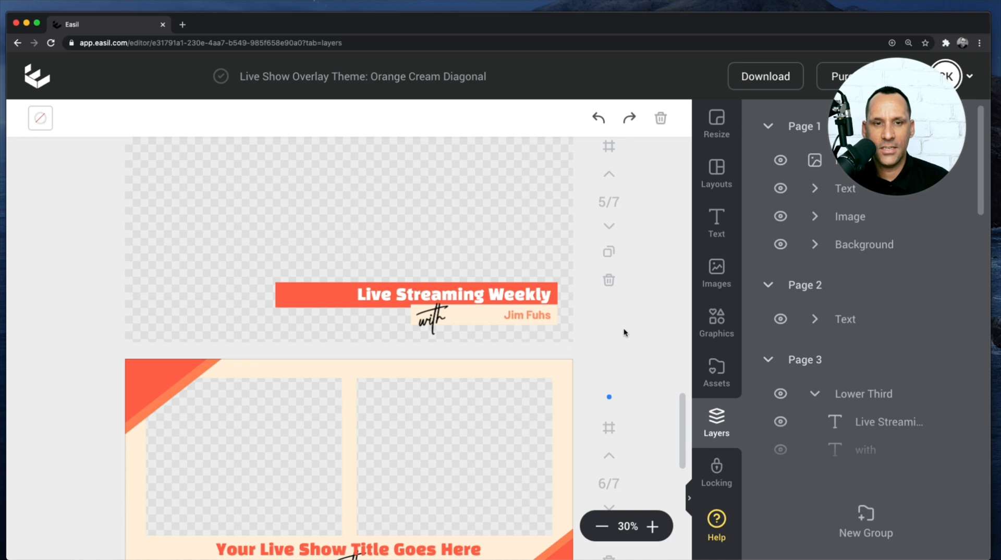
Step: Edit page six's names bar to read 'Christian Karasiewicz & Jim Fuhs'
{"action": "scroll", "scroll_direction": "down", "scroll_amount": 3}
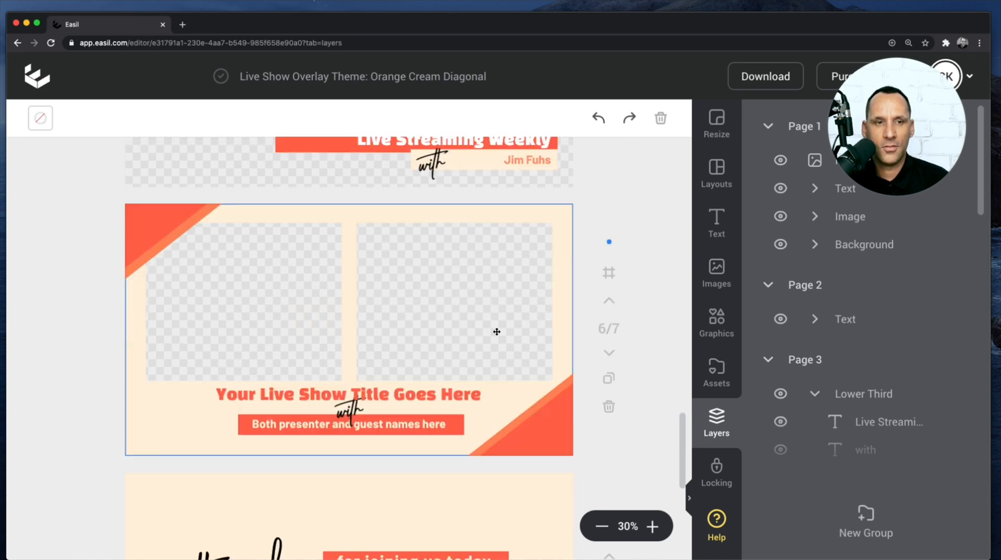
{"action": "left_click", "coordinate": [348, 394]}
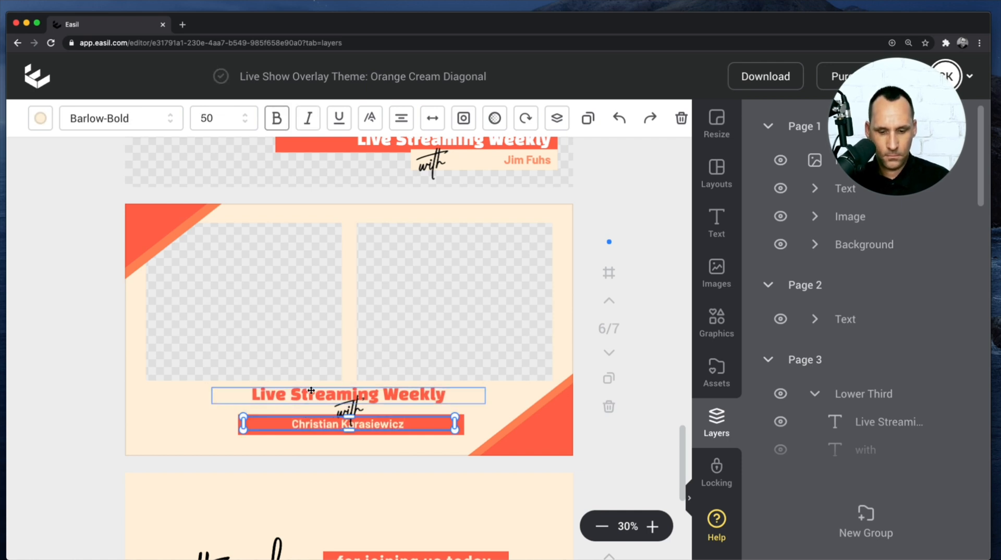
{"action": "type", "text": "& Jim Fuhs"}
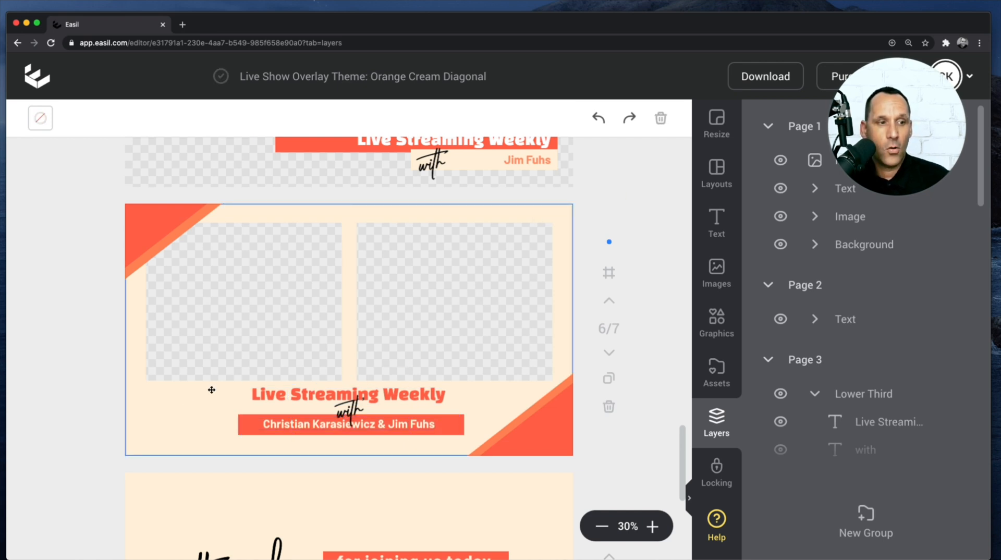
{"action": "mouse_move", "coordinate": [196, 390]}
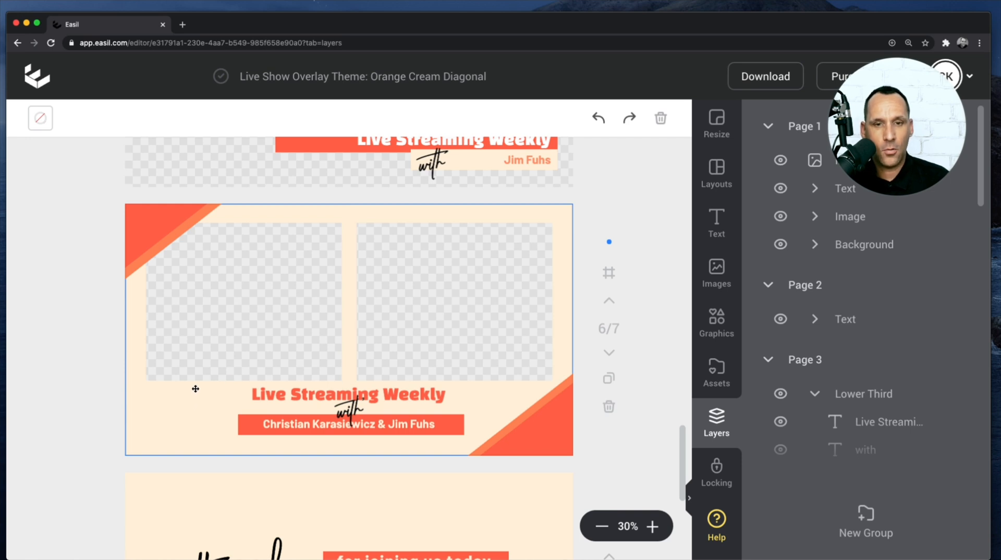
Step: Add the 'Launch your LIVE' image to page six and open the colour options
{"action": "left_click", "coordinate": [717, 273]}
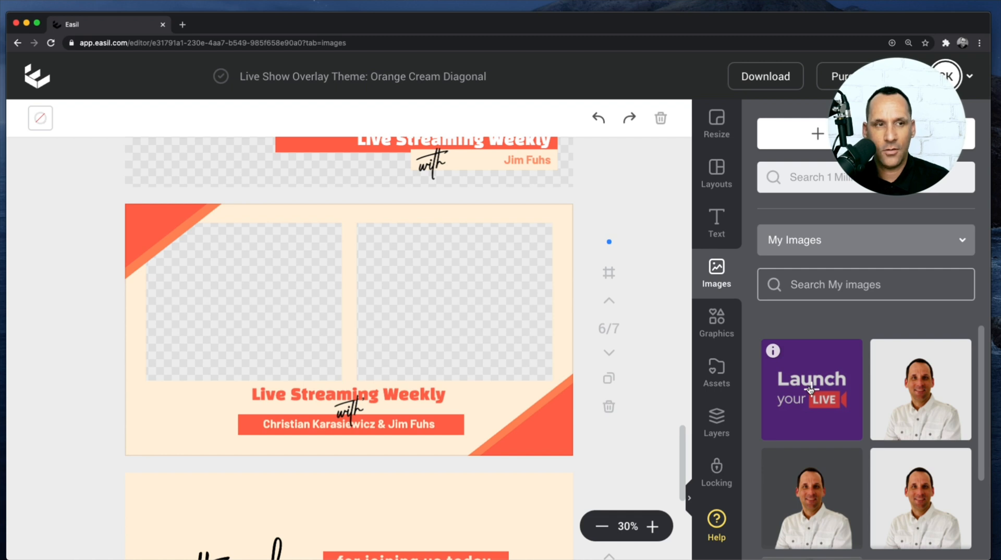
{"action": "left_click", "coordinate": [811, 389]}
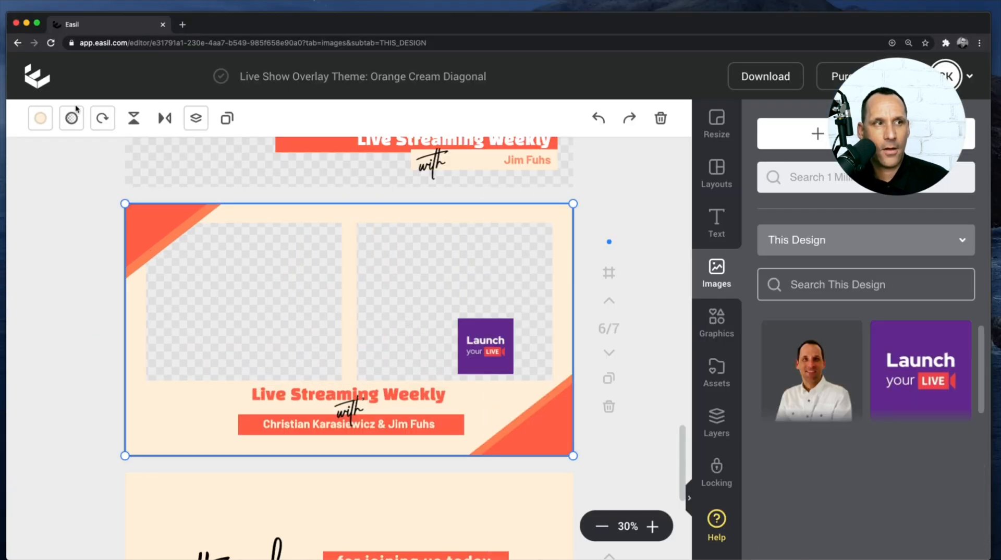
{"action": "left_click", "coordinate": [40, 118]}
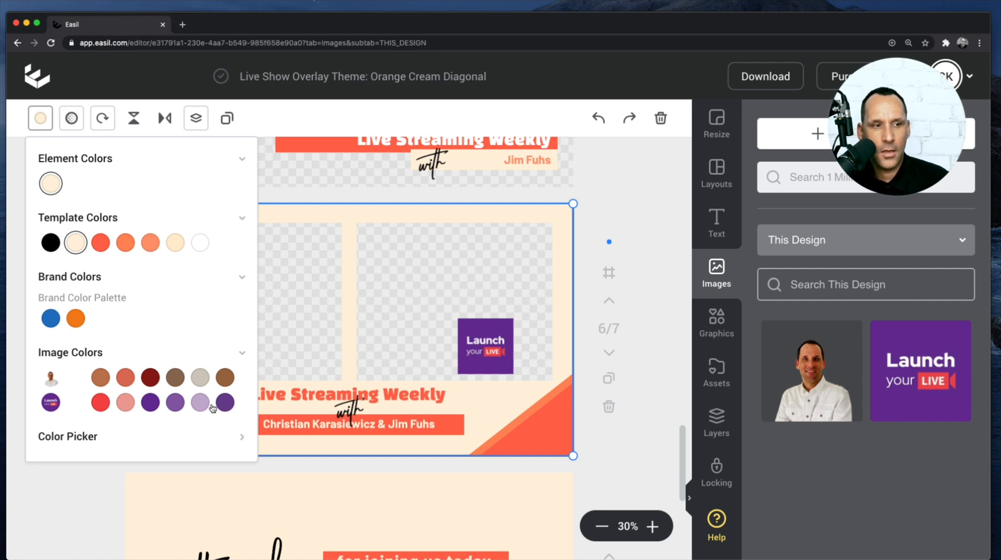
{"action": "mouse_move", "coordinate": [72, 152]}
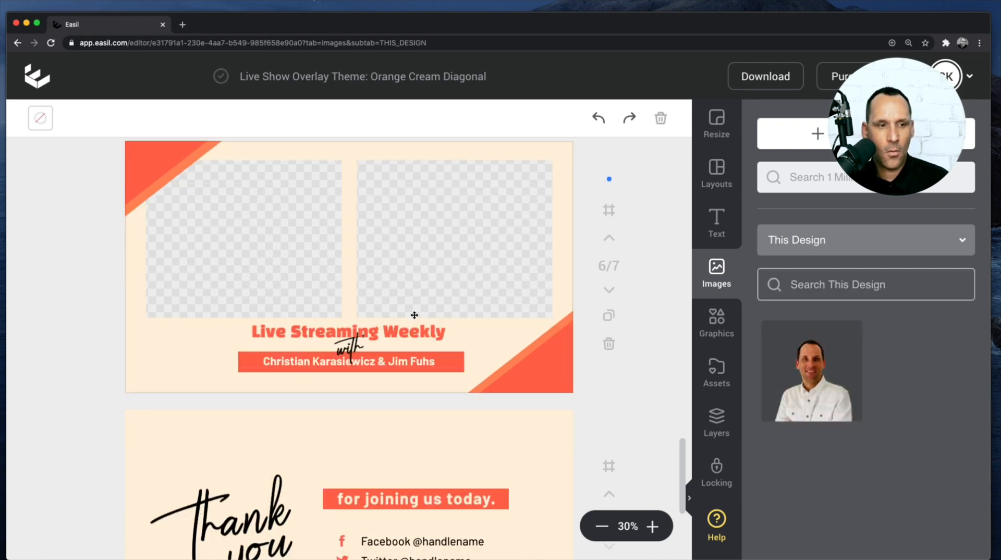
{"action": "scroll", "scroll_direction": "down", "scroll_amount": 3}
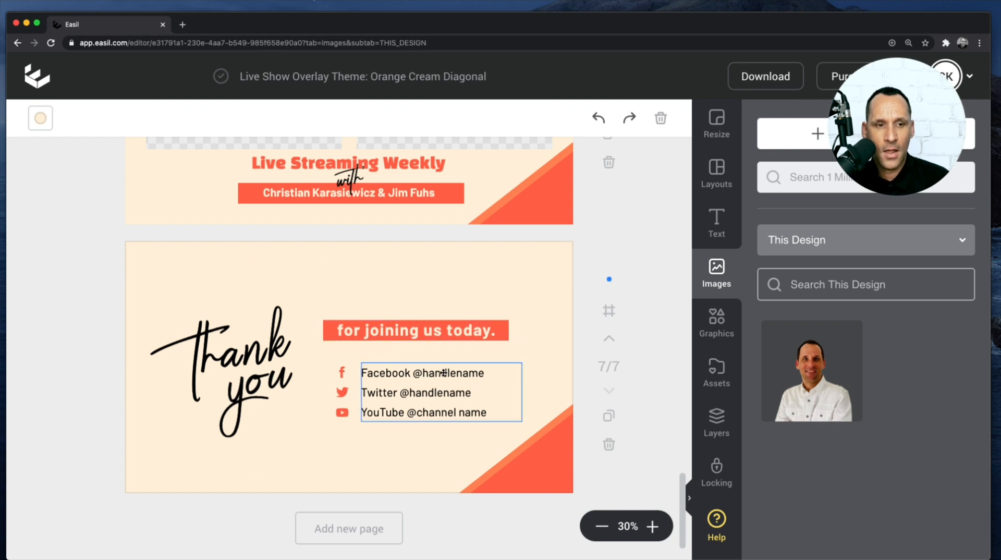
{"action": "double_click", "coordinate": [454, 373]}
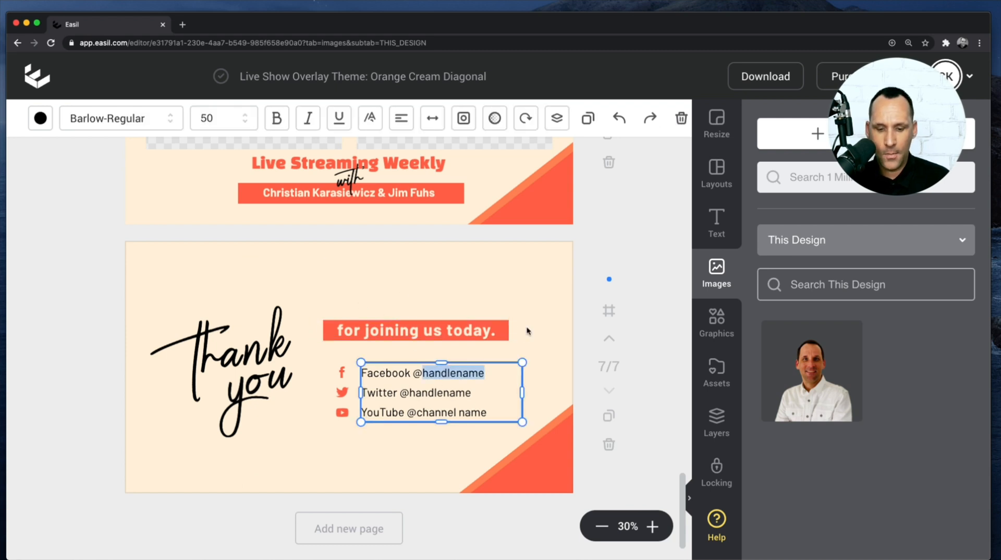
{"action": "type", "text": "LaunchLive"}
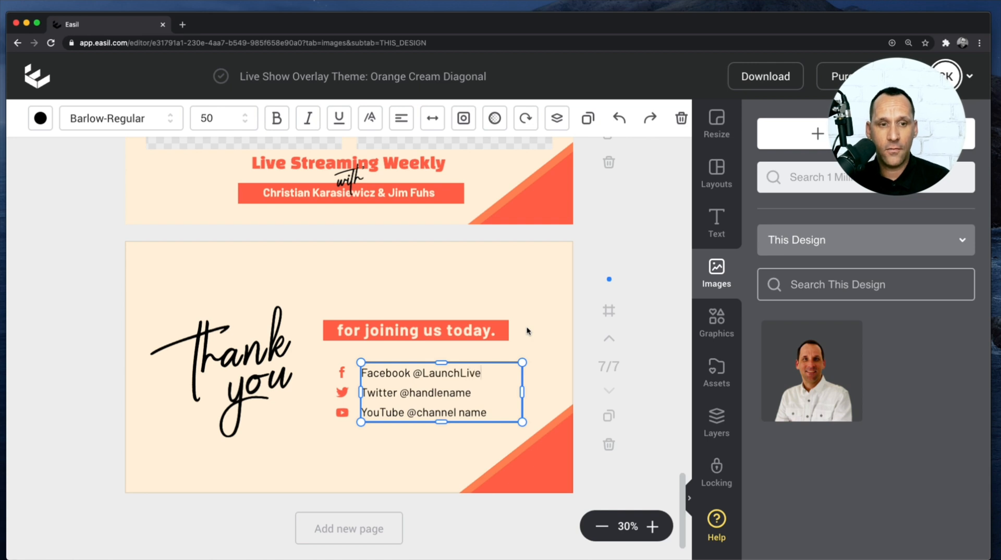
{"action": "key", "text": "backspace"}
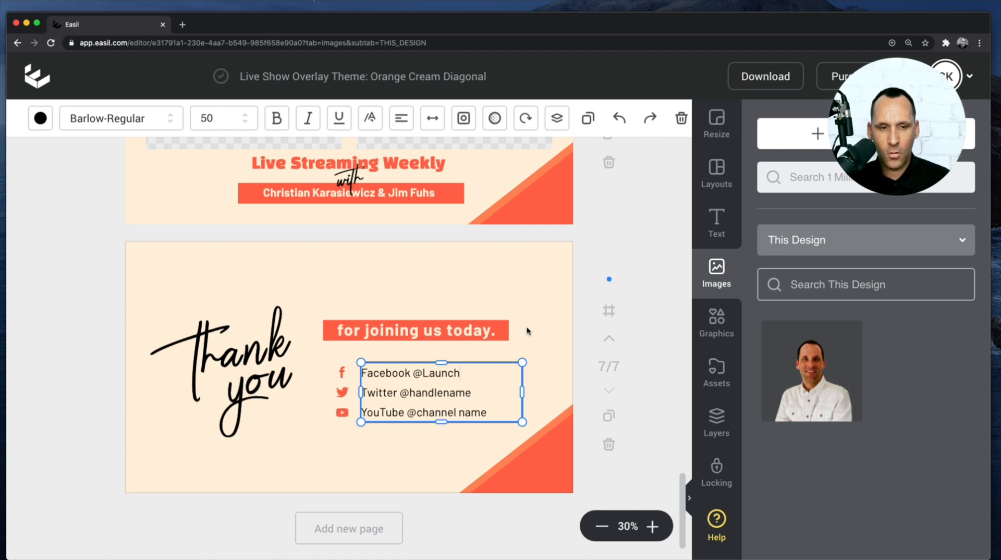
{"action": "type", "text": "YourLIve"}
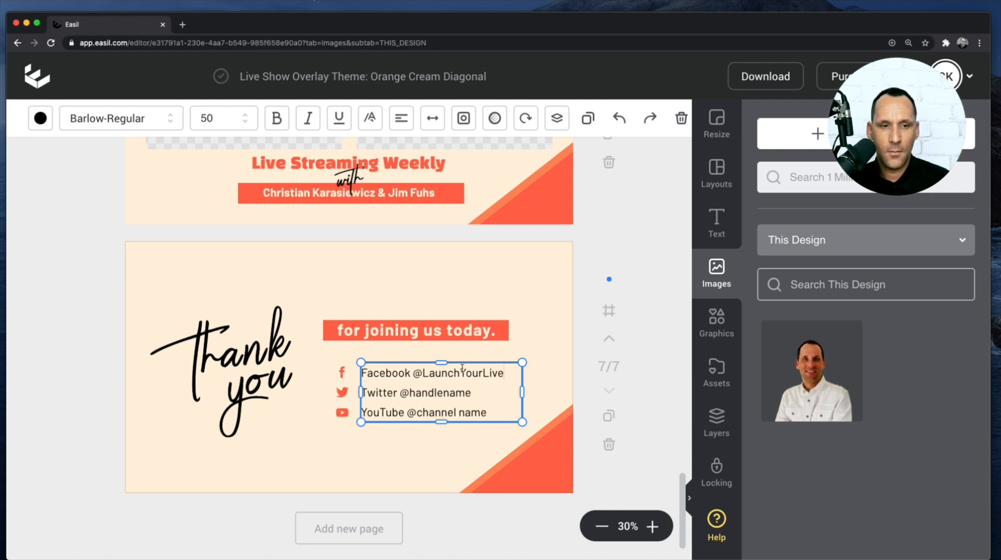
{"action": "double_click", "coordinate": [461, 372]}
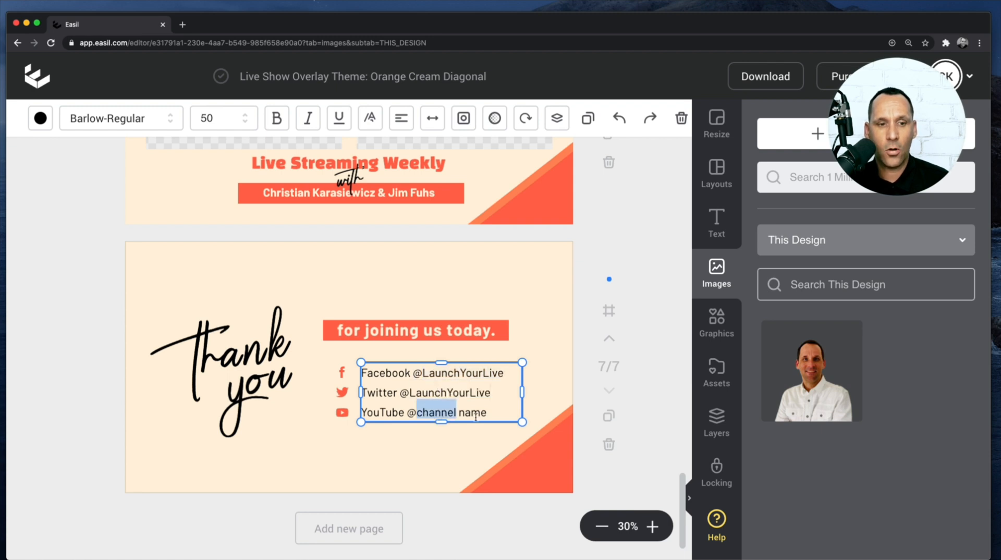
{"action": "type", "text": "LaunchYourLive"}
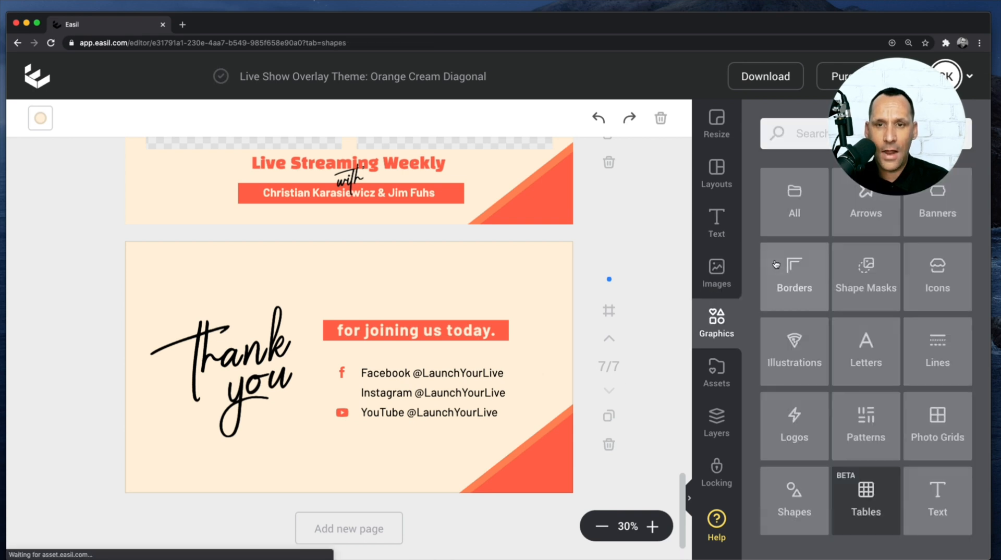
Step: Insert an Instagram icon from an 'insta' graphics search and give it a template colour
{"action": "type", "text": "instagr"}
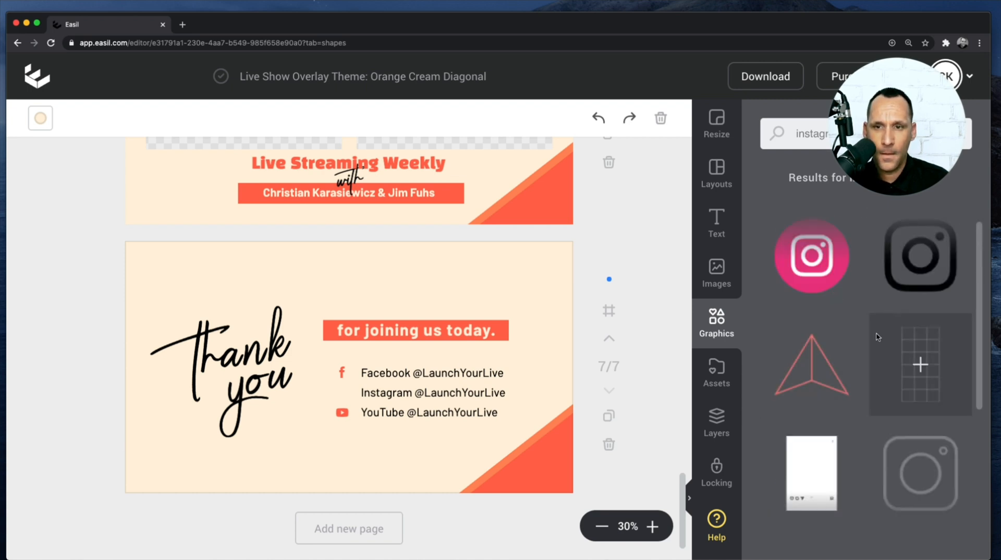
{"action": "scroll", "scroll_direction": "down", "scroll_amount": 3}
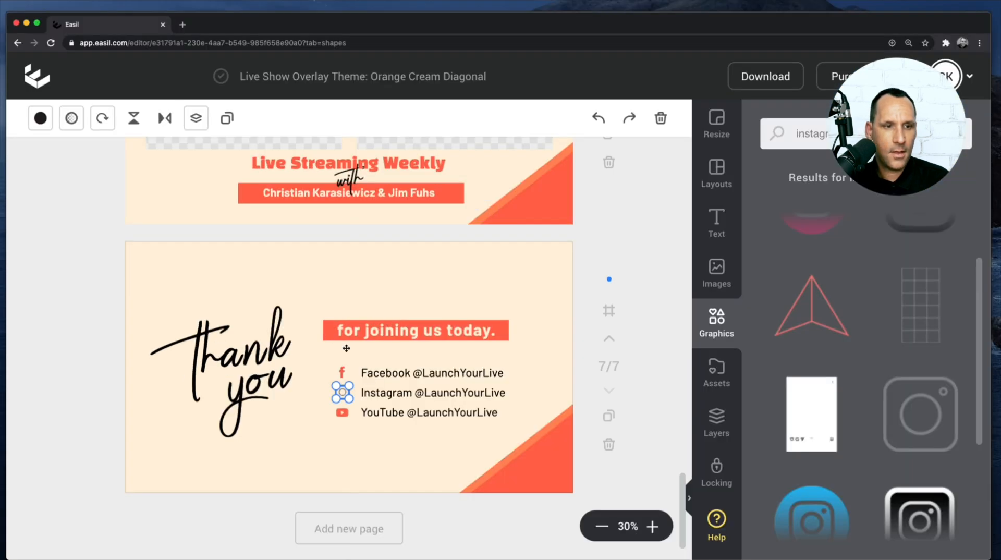
{"action": "left_click", "coordinate": [39, 118]}
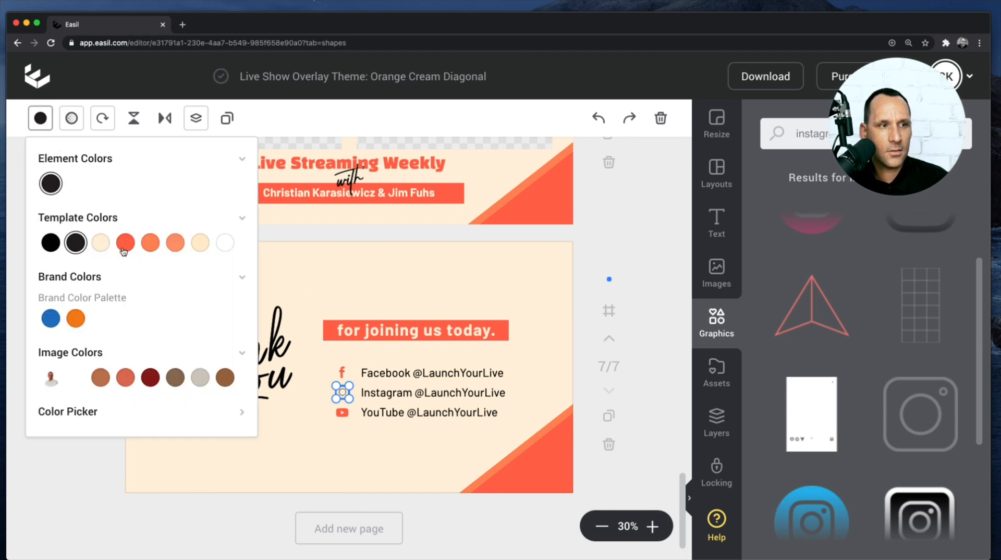
{"action": "left_click", "coordinate": [150, 242]}
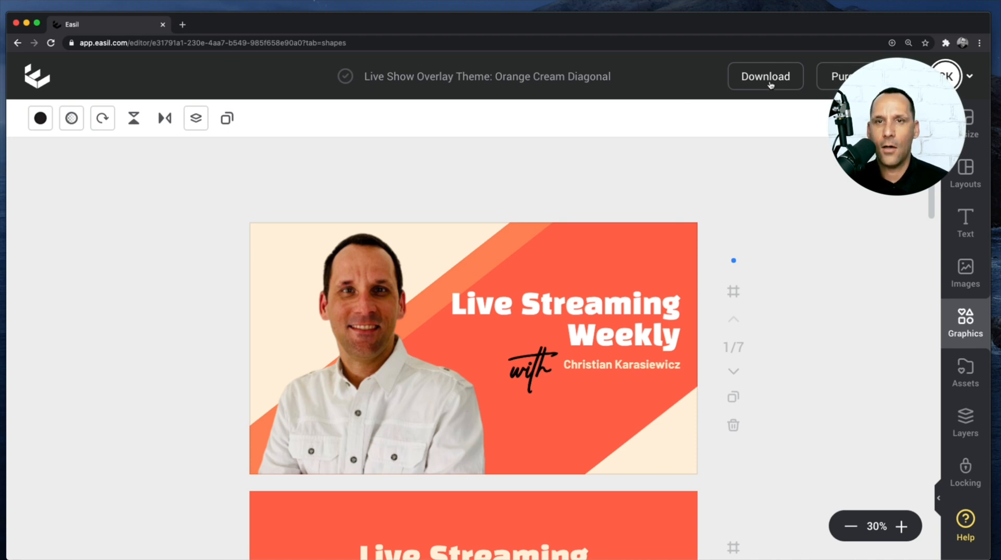
Step: Set the download to PNG and open the Pages list with All Pages 1-7
{"action": "left_click", "coordinate": [765, 76]}
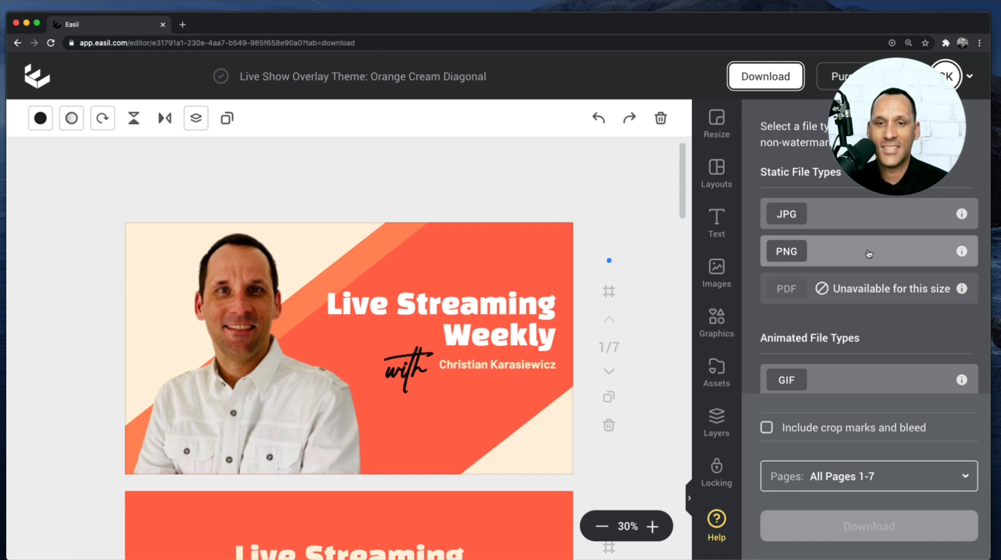
{"action": "scroll", "scroll_direction": "down", "scroll_amount": 3}
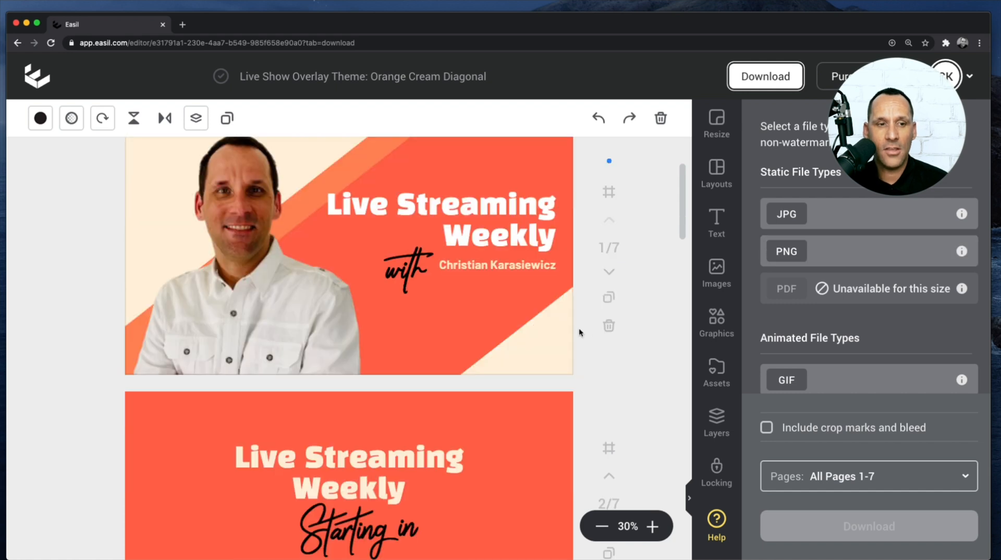
{"action": "scroll", "scroll_direction": "down", "scroll_amount": 3}
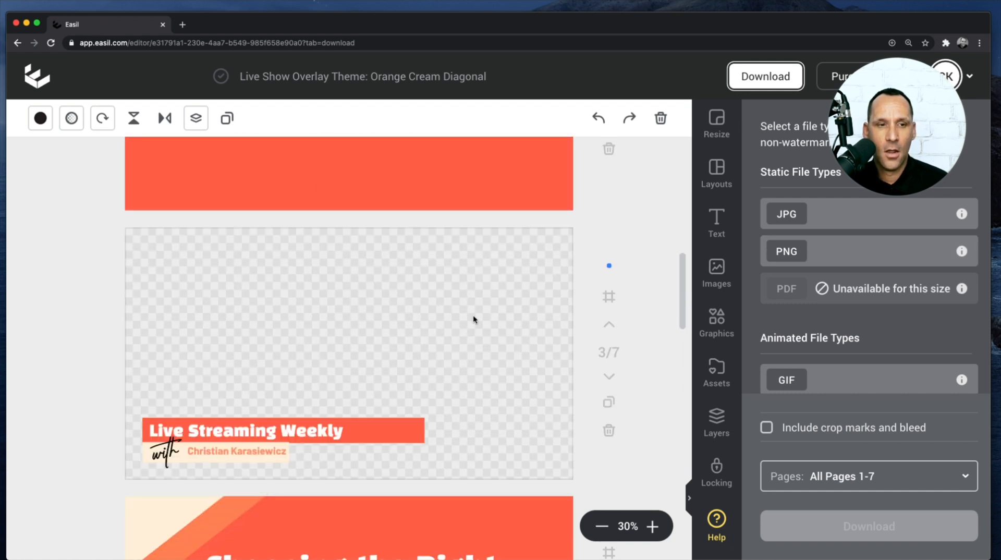
{"action": "scroll", "scroll_direction": "down", "scroll_amount": 3}
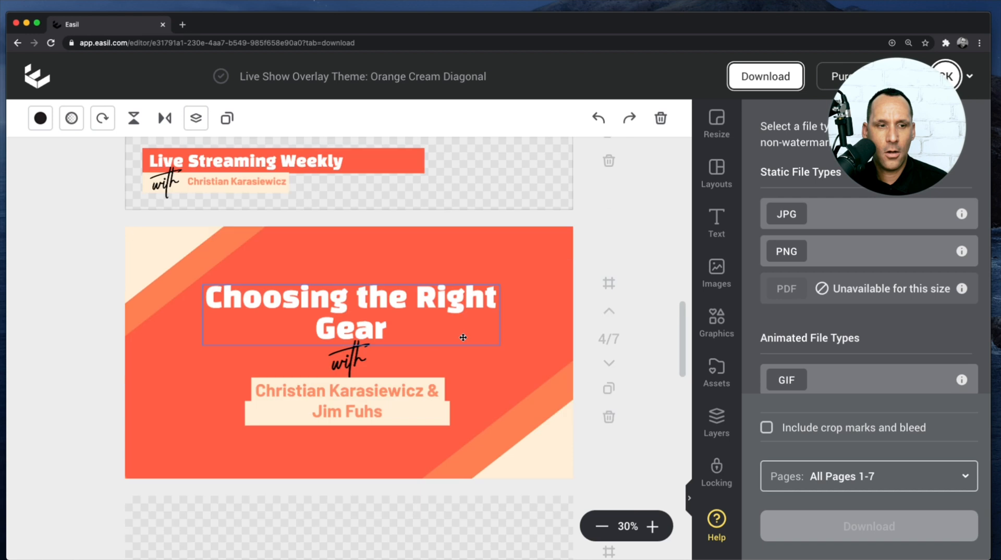
{"action": "scroll", "scroll_direction": "down", "scroll_amount": 3}
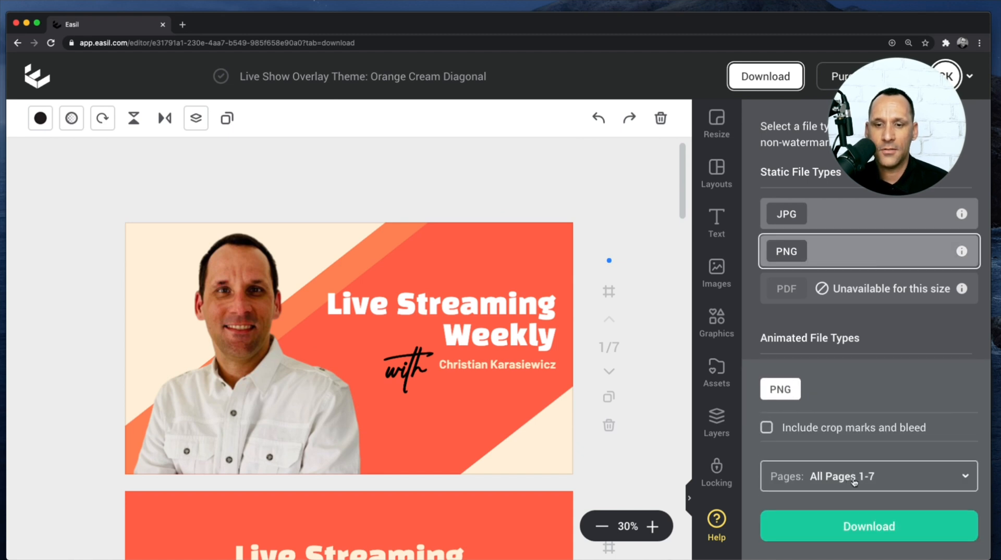
{"action": "left_click", "coordinate": [867, 476]}
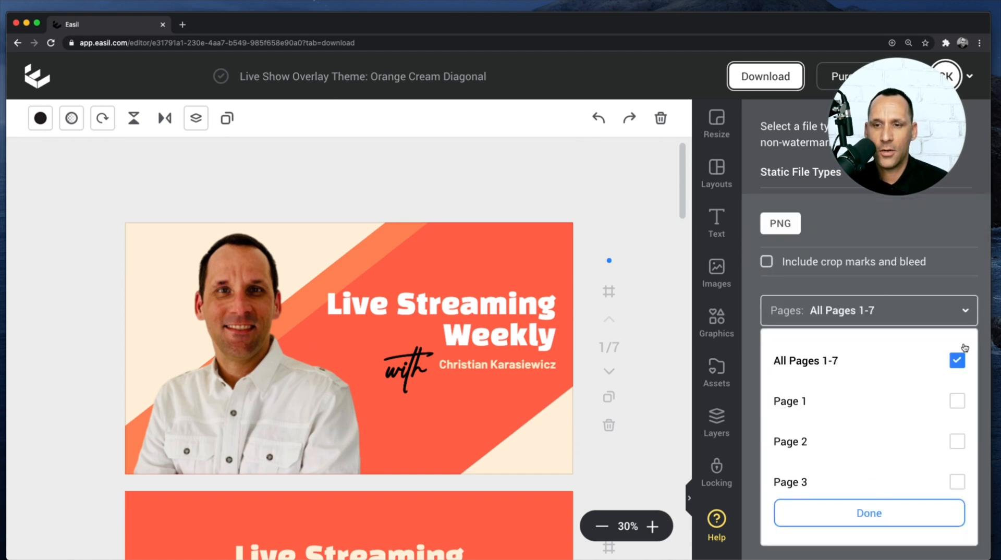
{"action": "left_click", "coordinate": [869, 512]}
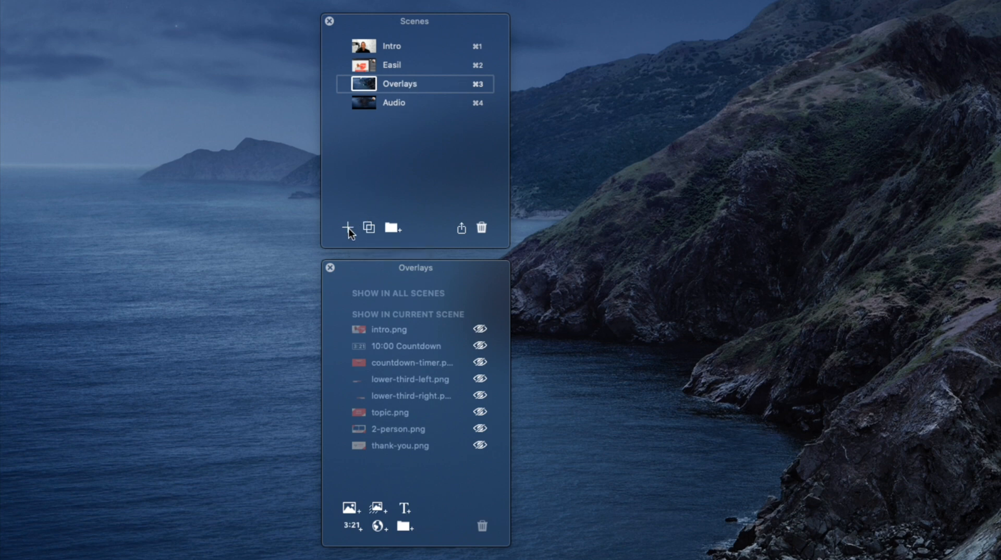
Step: Select the Overlays scene listing the eight exported overlays
{"action": "left_click", "coordinate": [347, 228]}
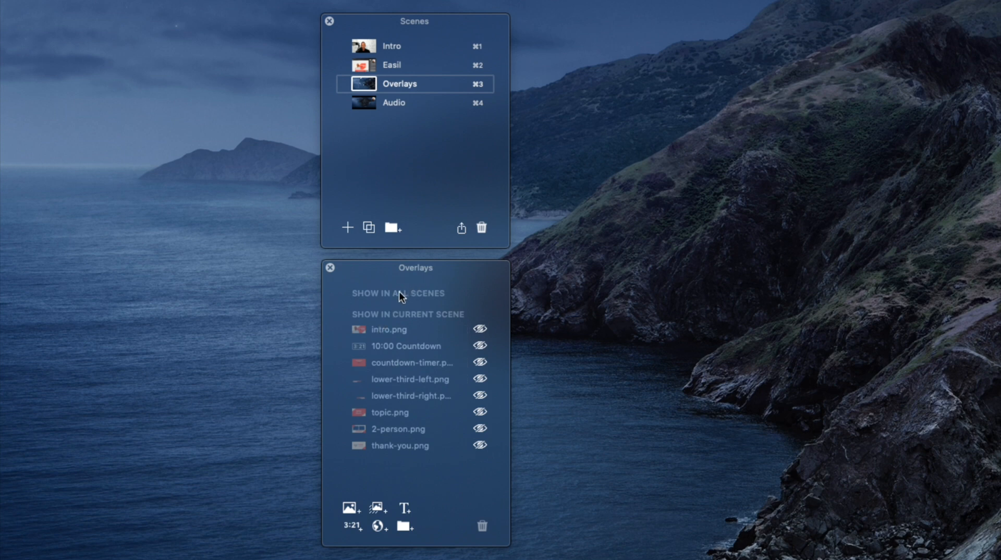
{"action": "mouse_move", "coordinate": [404, 328]}
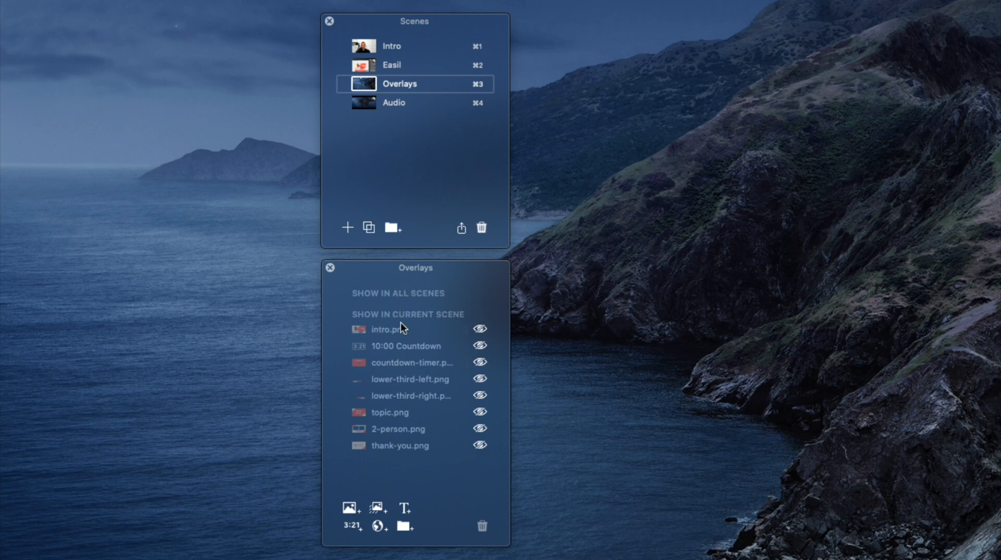
{"action": "mouse_move", "coordinate": [419, 322]}
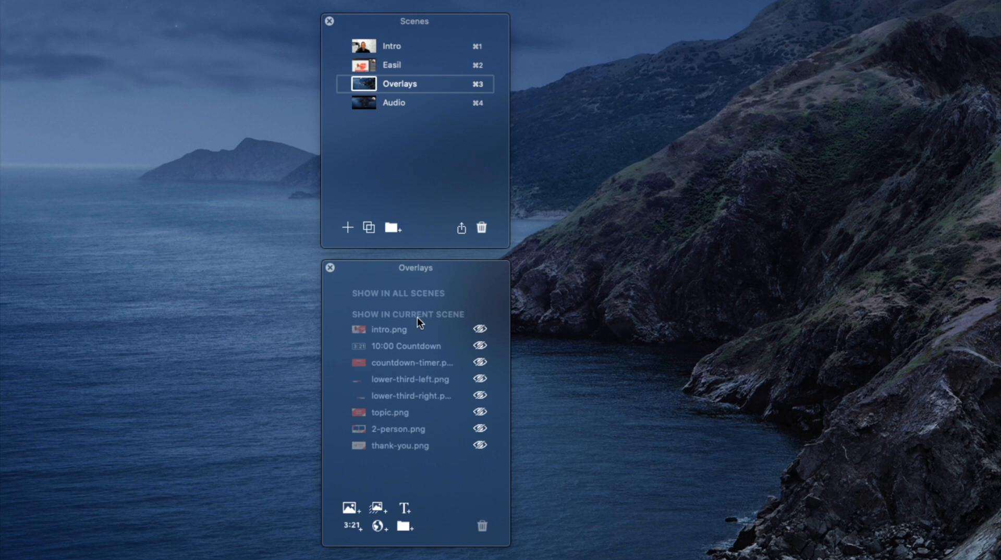
{"action": "mouse_move", "coordinate": [418, 307]}
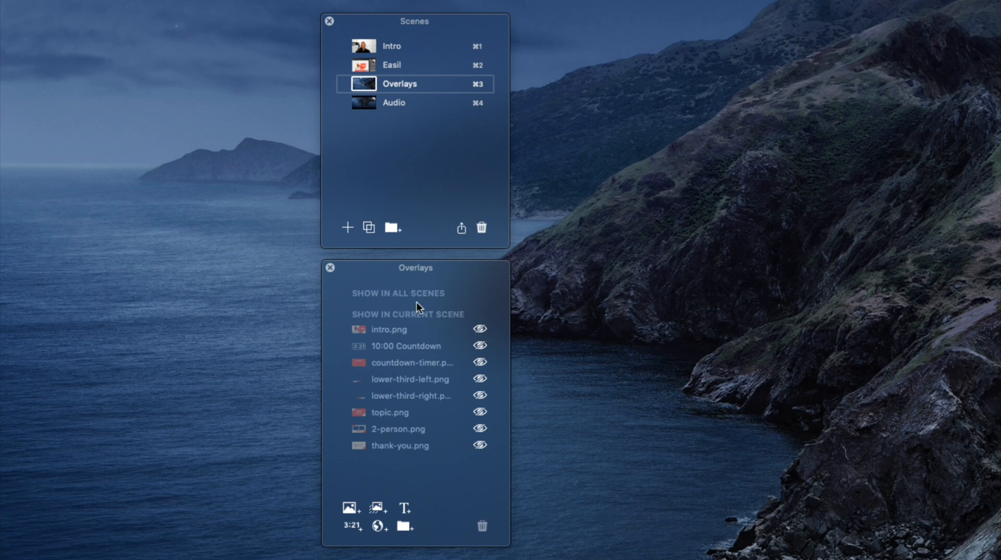
{"action": "mouse_move", "coordinate": [456, 338]}
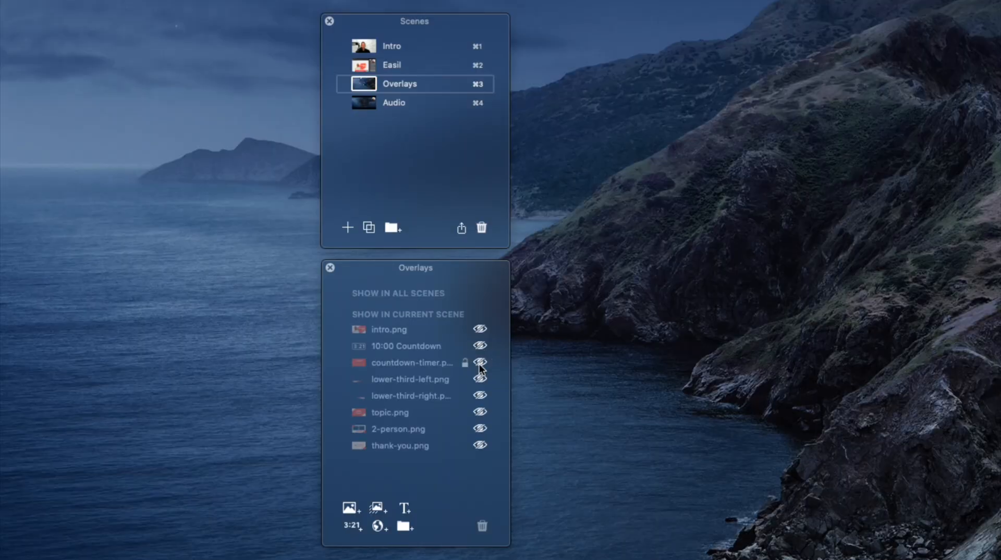
{"action": "mouse_move", "coordinate": [356, 531]}
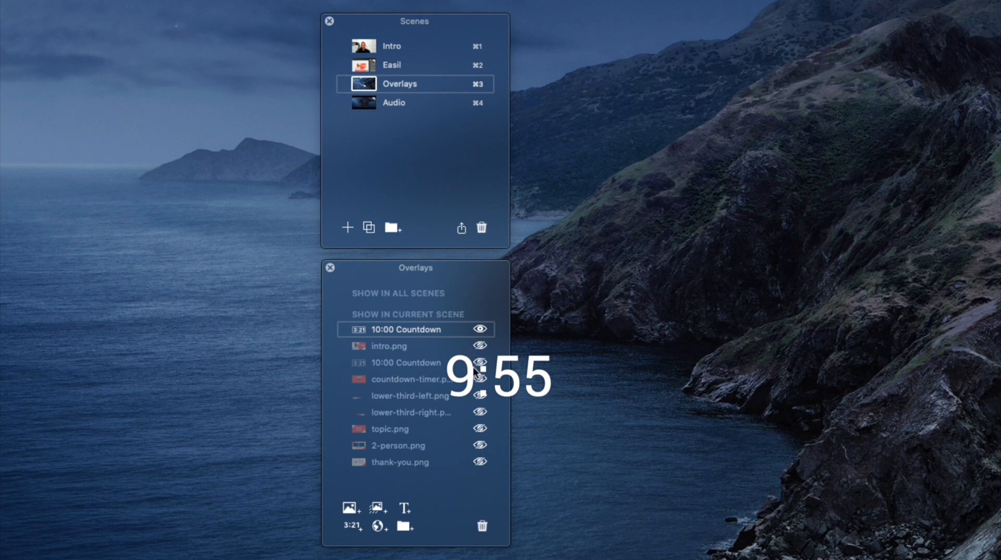
Step: Hide the running 10:00 countdown overlay with its eye icon
{"action": "left_click", "coordinate": [478, 330]}
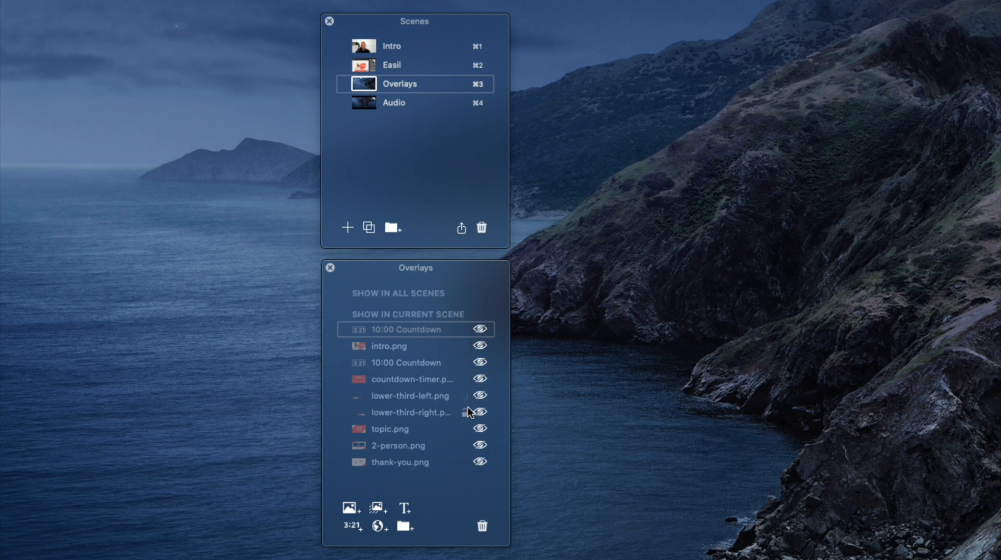
{"action": "left_click", "coordinate": [478, 395]}
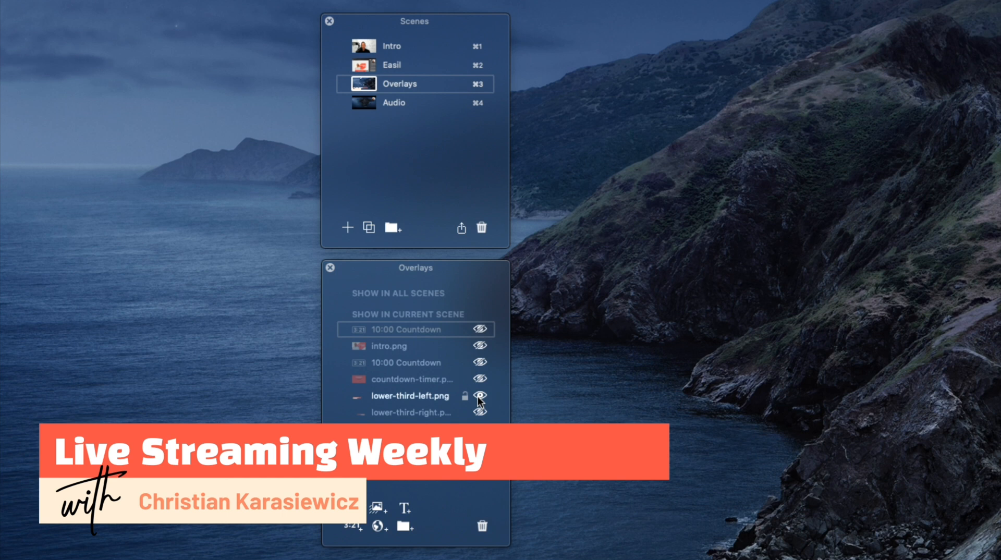
{"action": "left_click", "coordinate": [478, 396]}
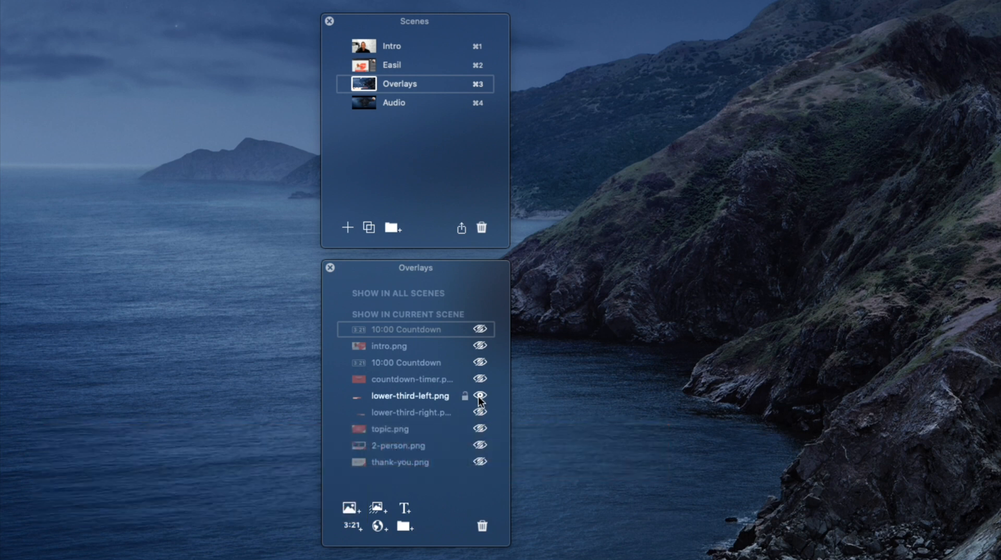